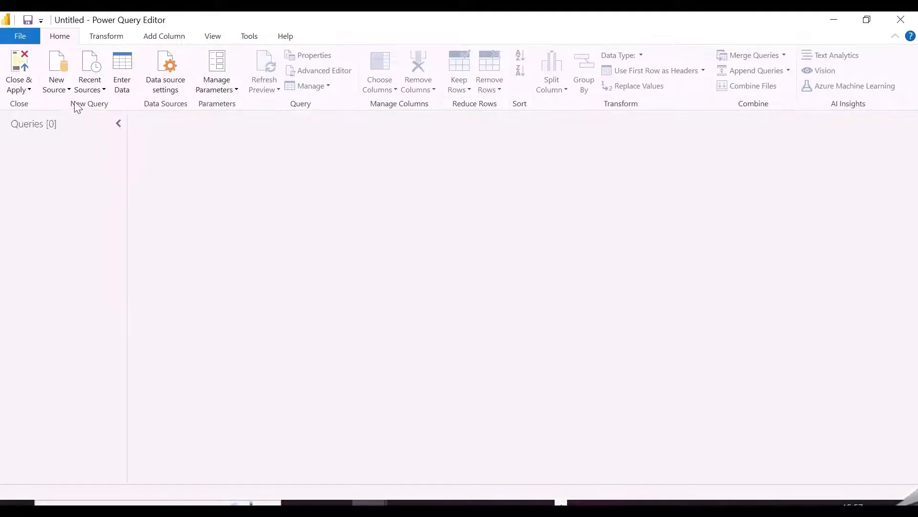
- Create a blank query and enter =#shared to list the available library functions
click(55, 70)
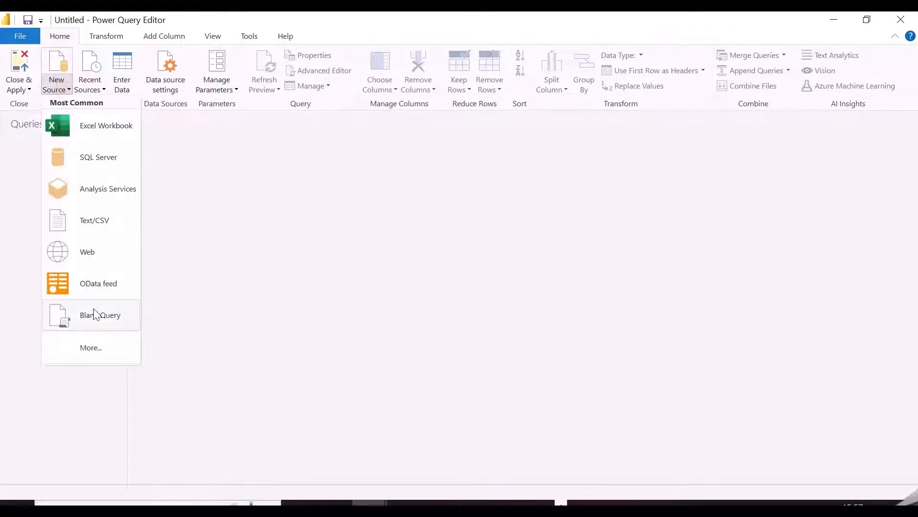
click(99, 315)
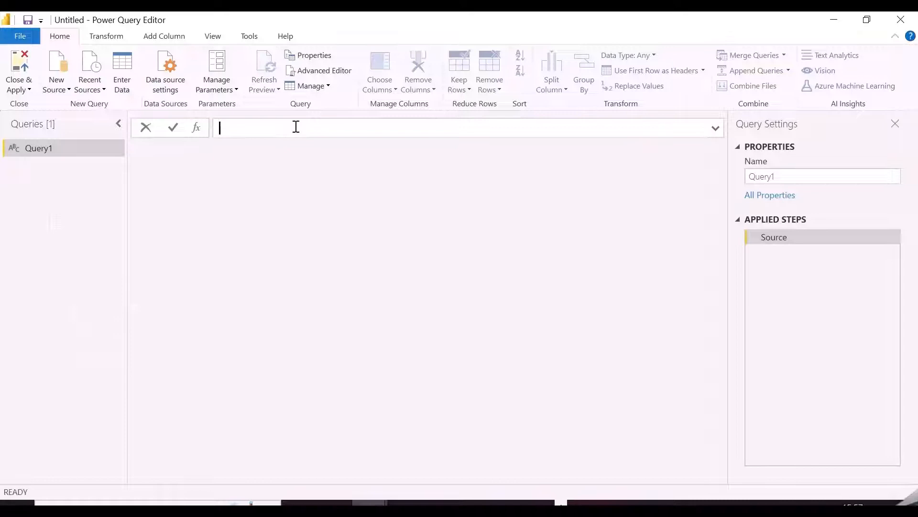
text(=#)
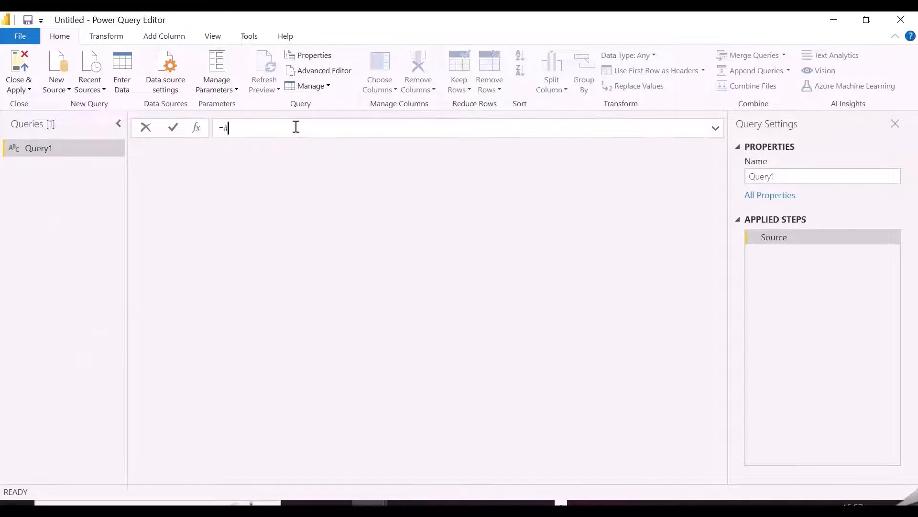
text(shared)
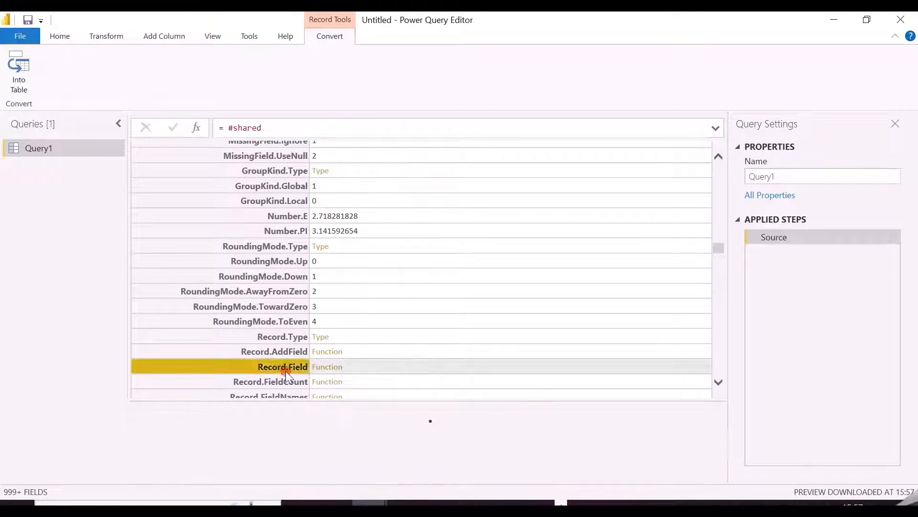
- Read the Record.Field documentation, then return to Query1's query actions
click(282, 366)
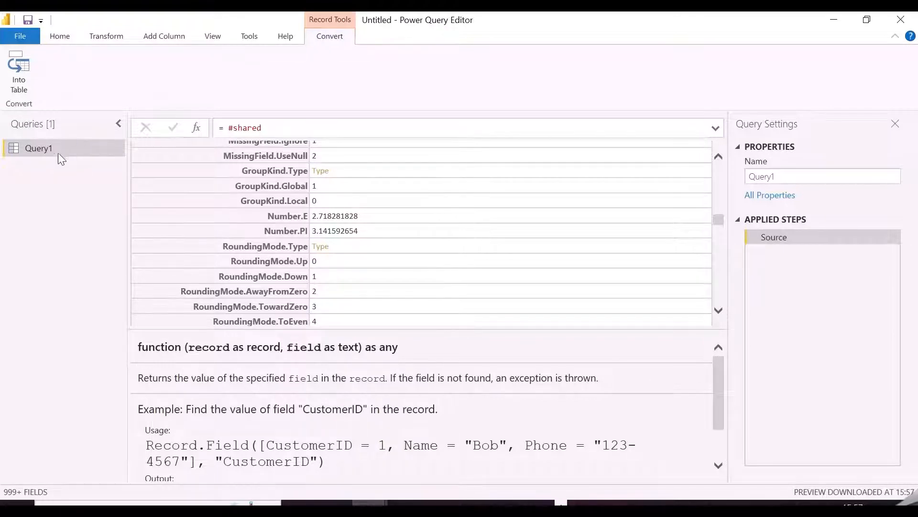
right_click(38, 149)
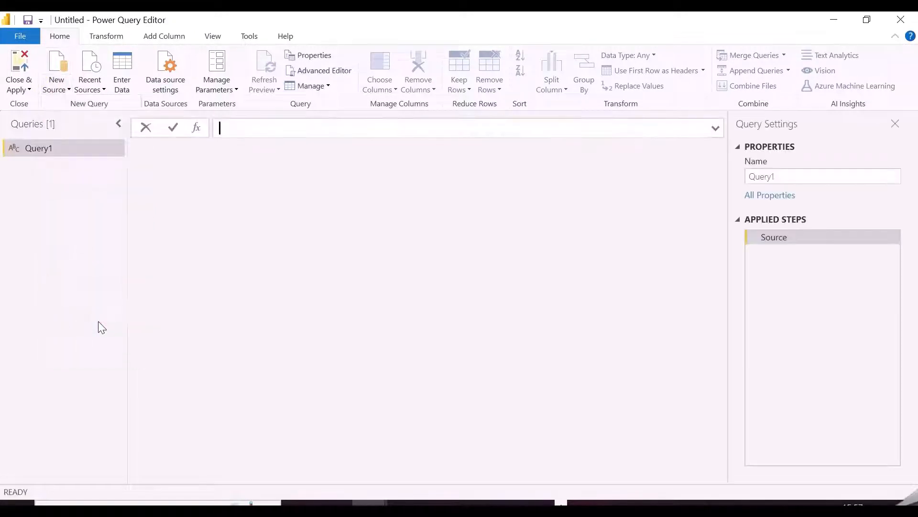
- In the Advanced Editor make Query1 a function (x as number)=> returning x + 5 and save it
click(324, 70)
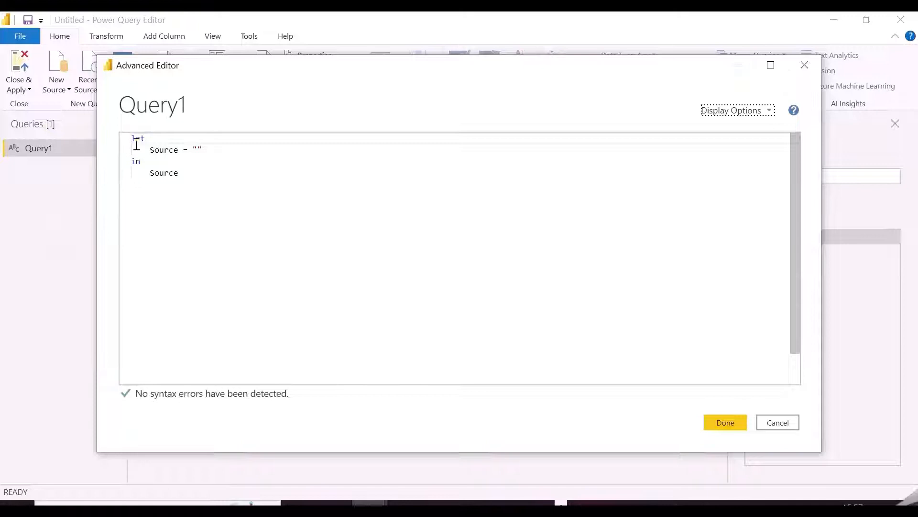
click(182, 173)
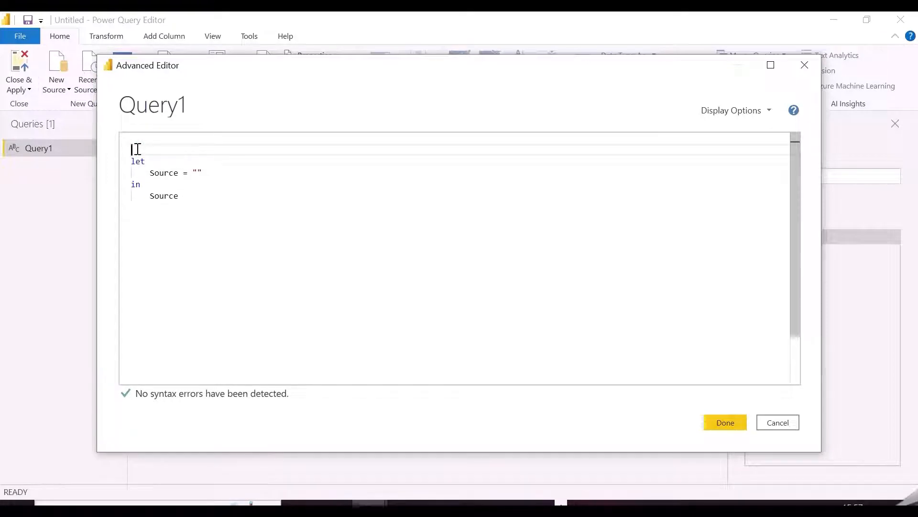
text(x))
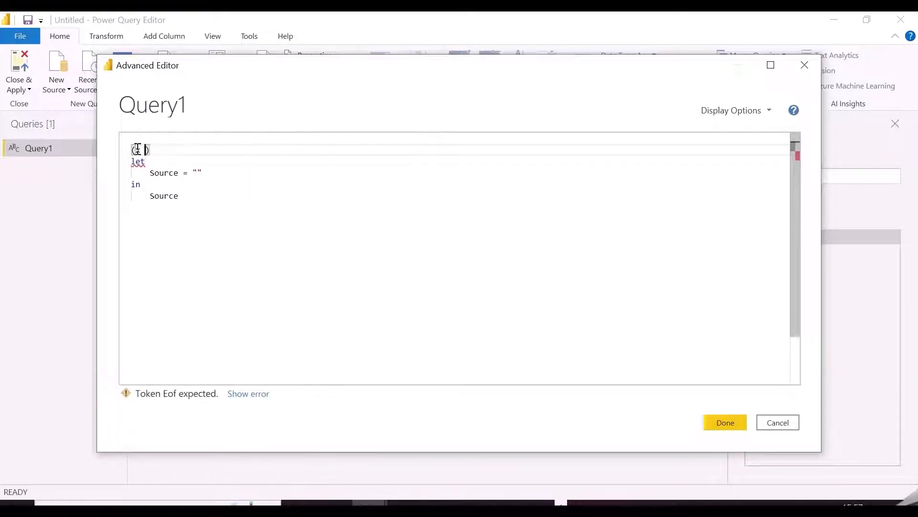
text(as number))
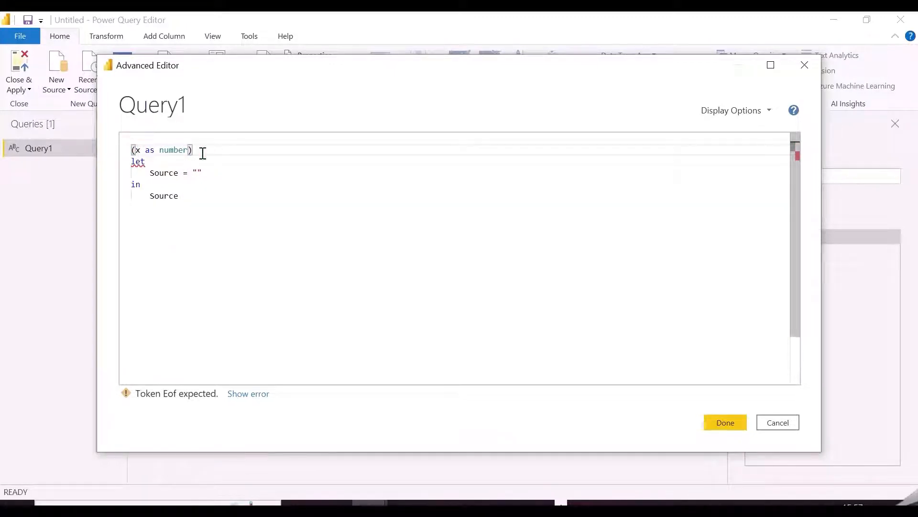
text(=>)
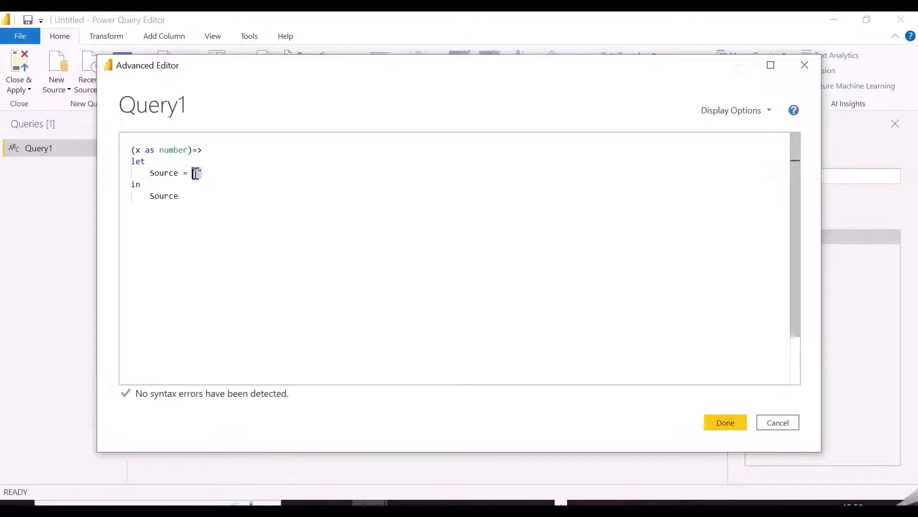
text(x +)
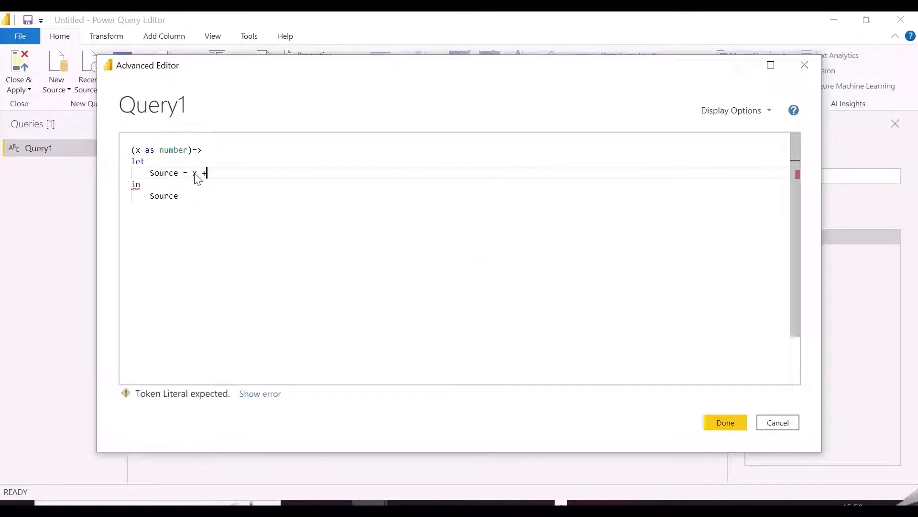
text(5)
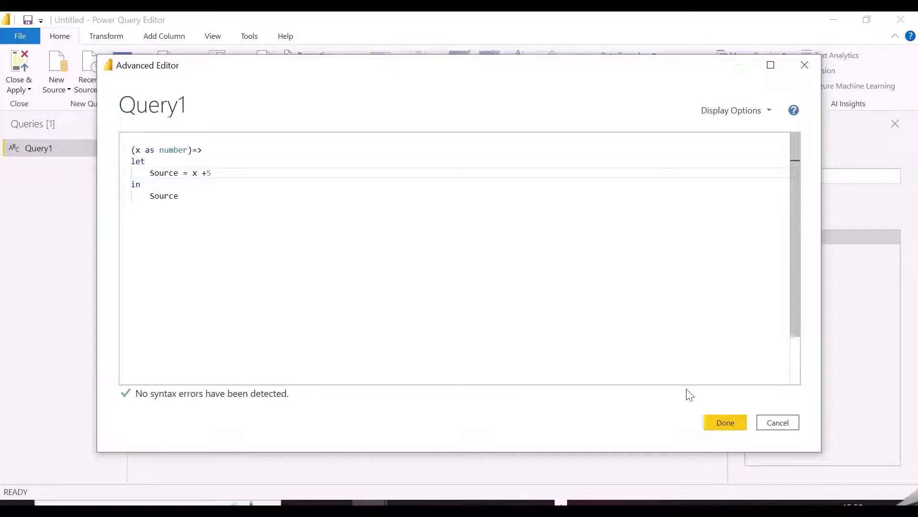
click(724, 422)
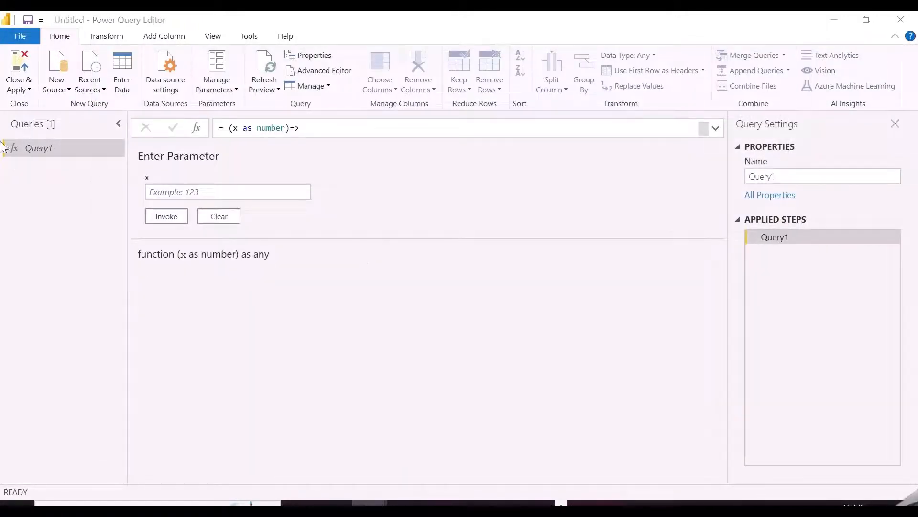
text(10)
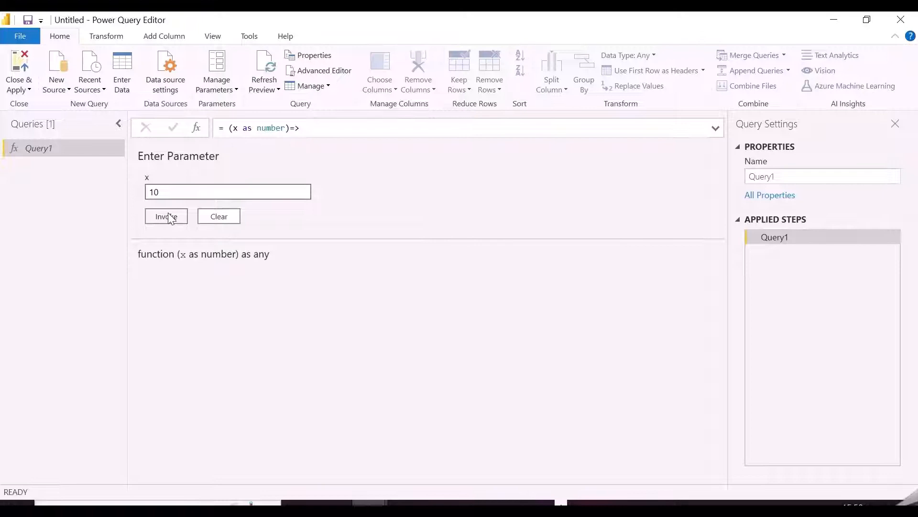
click(166, 216)
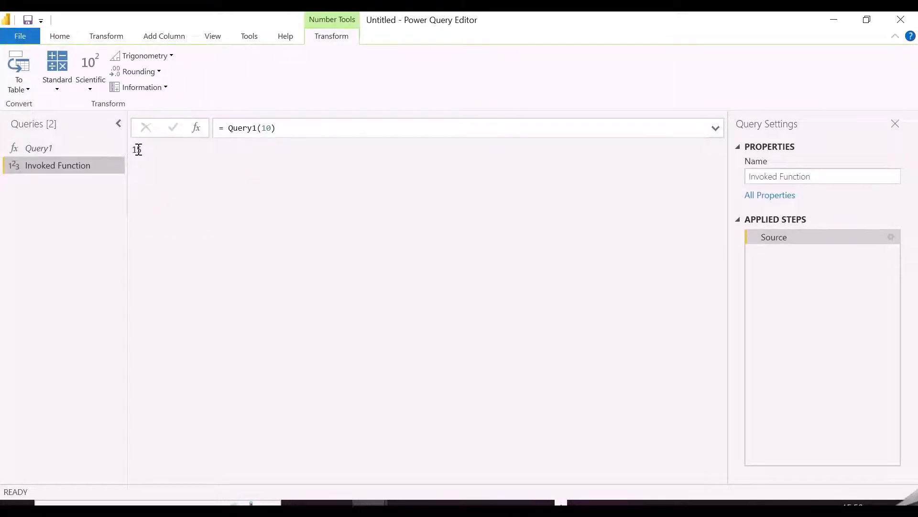
click(38, 147)
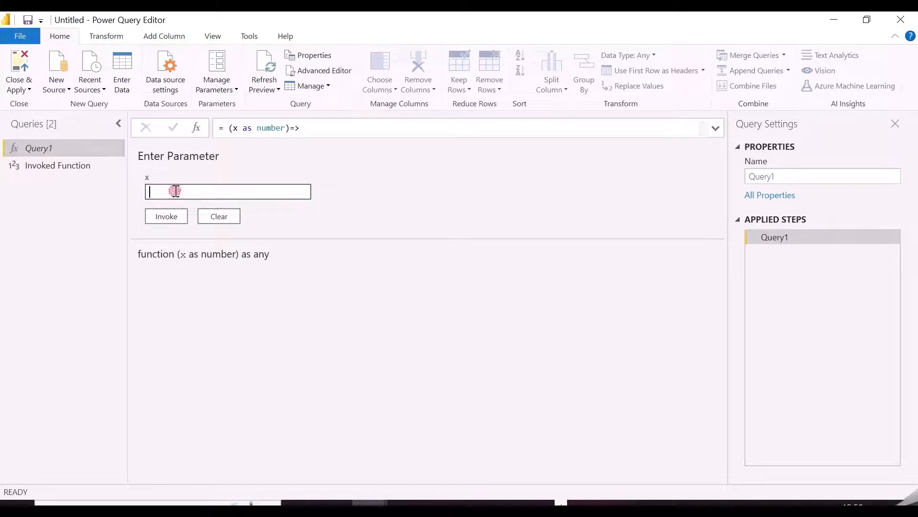
text(39)
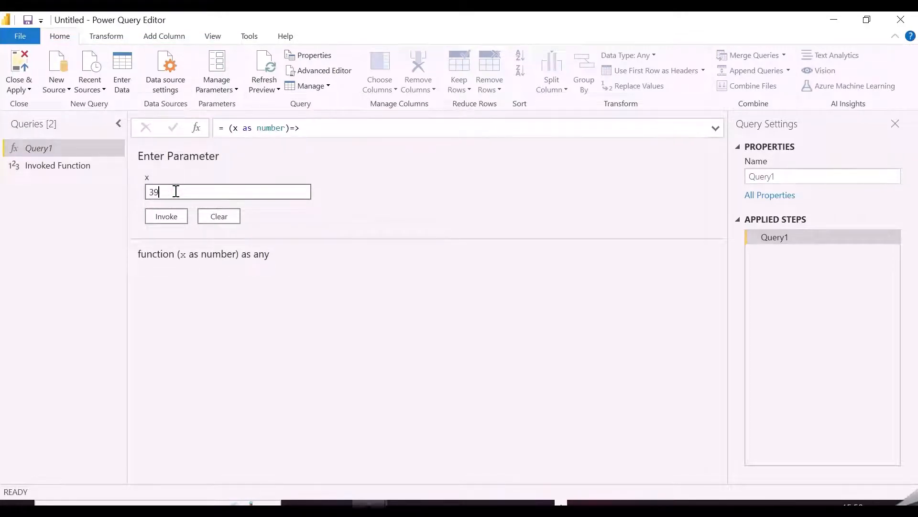
click(166, 216)
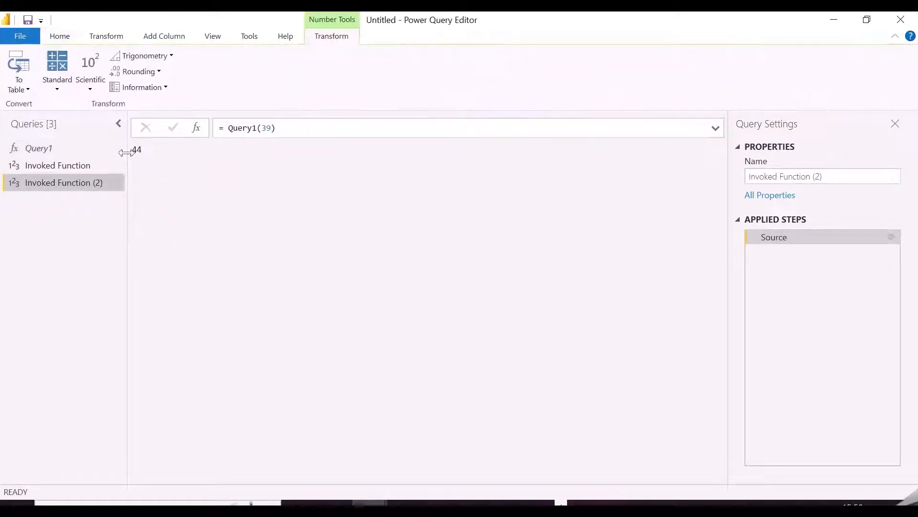
right_click(63, 182)
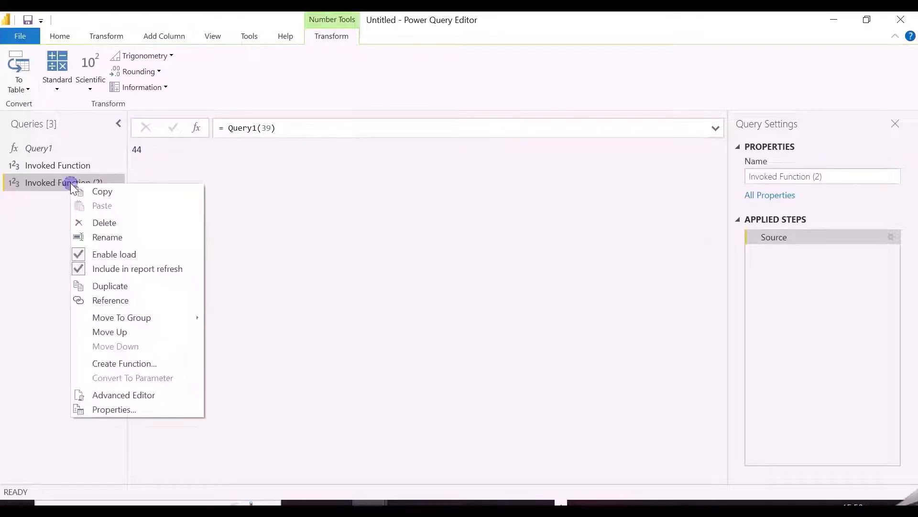
click(105, 222)
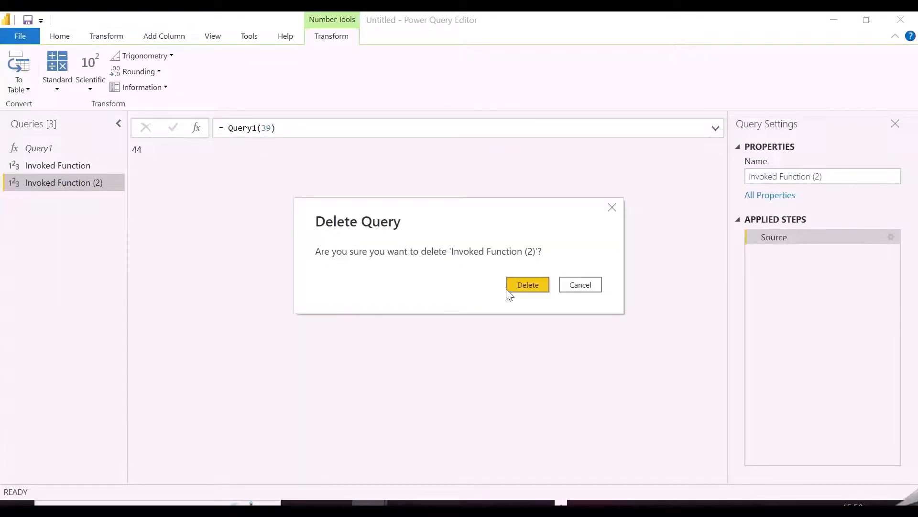
click(527, 285)
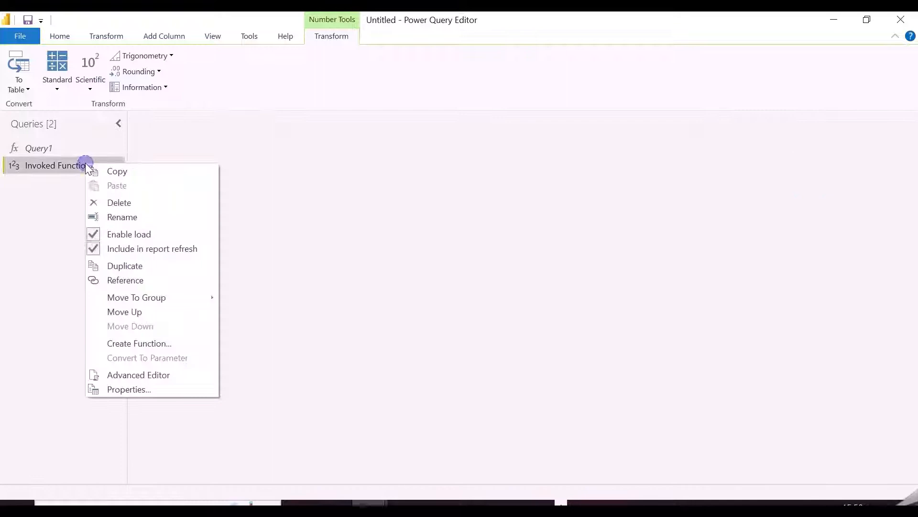
click(119, 201)
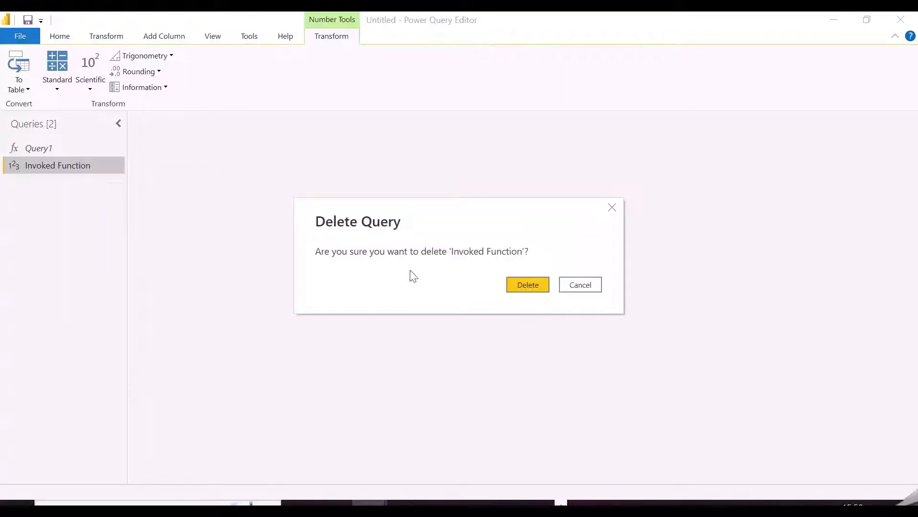
click(526, 284)
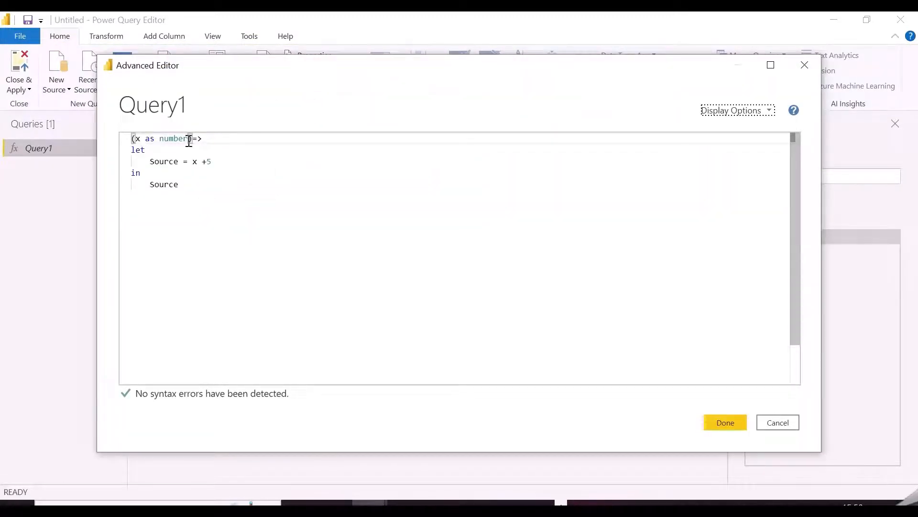
- Add a second parameter y and change the function body to x*y+10, then save the code
text(, y)
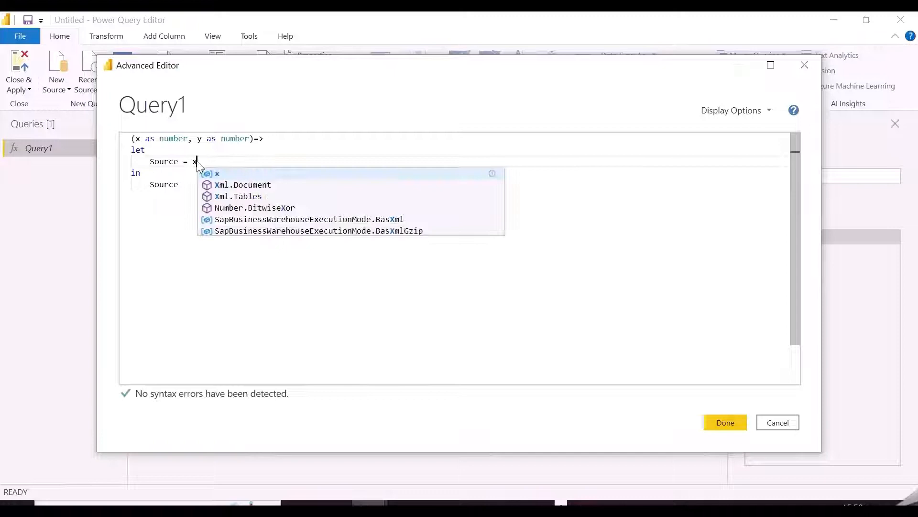
text(*y_)
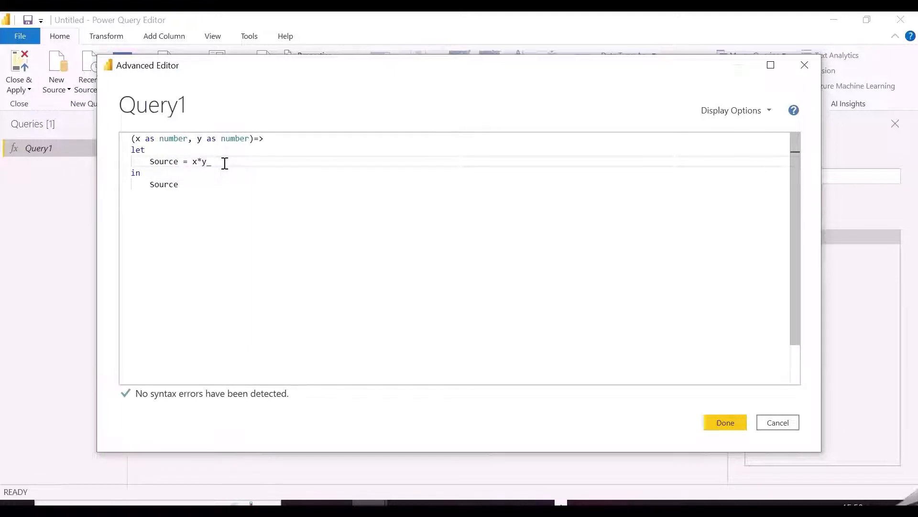
text(+1)
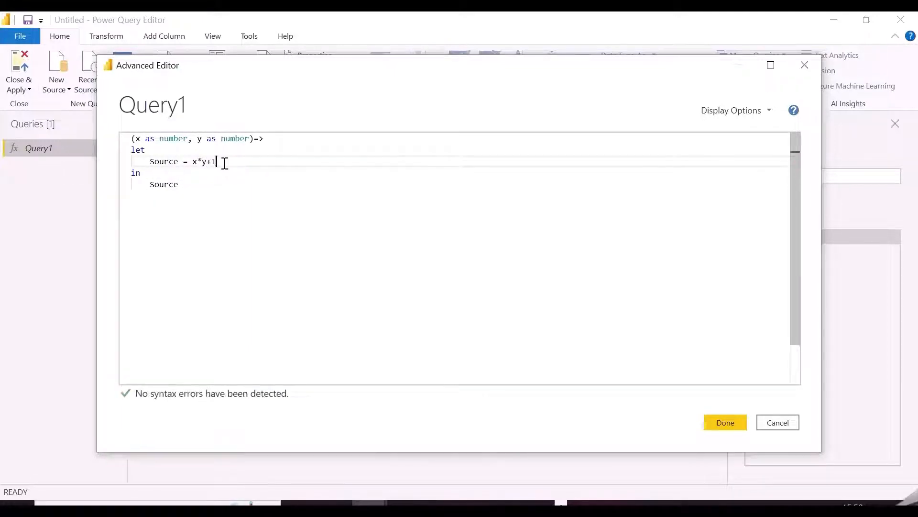
text(0)
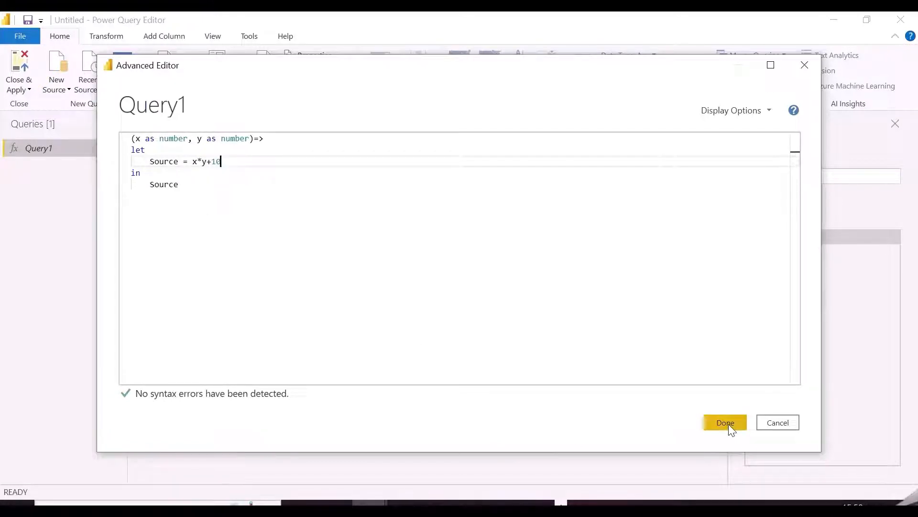
click(725, 422)
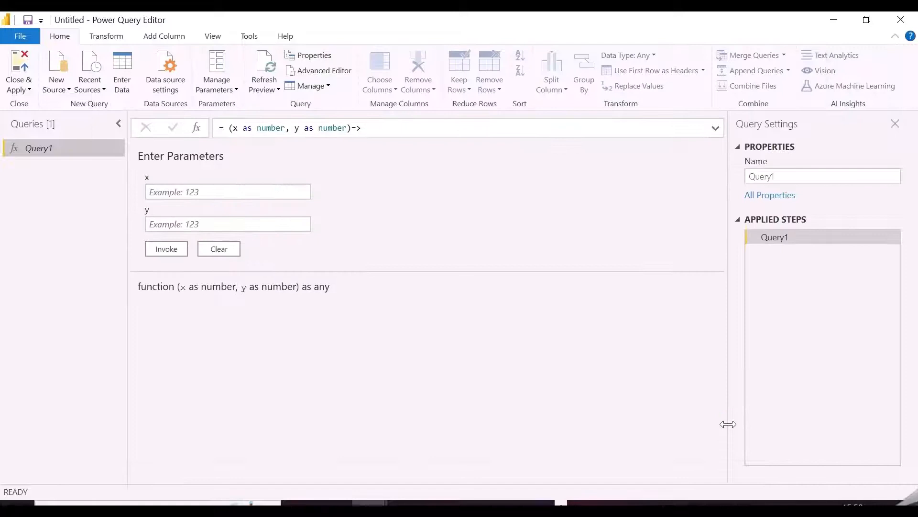
- Invoke Query1 with x 2 and y 3, producing an Invoked Function query returning 16
click(227, 191)
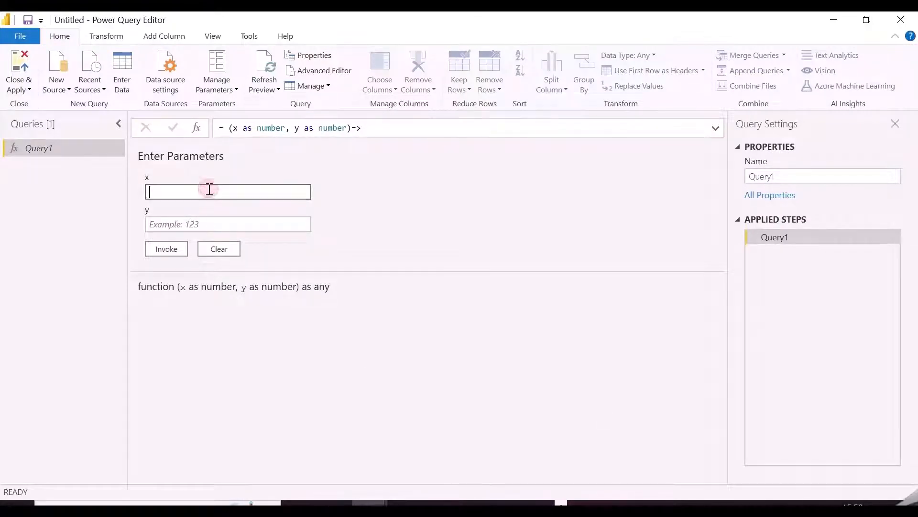
text(2)
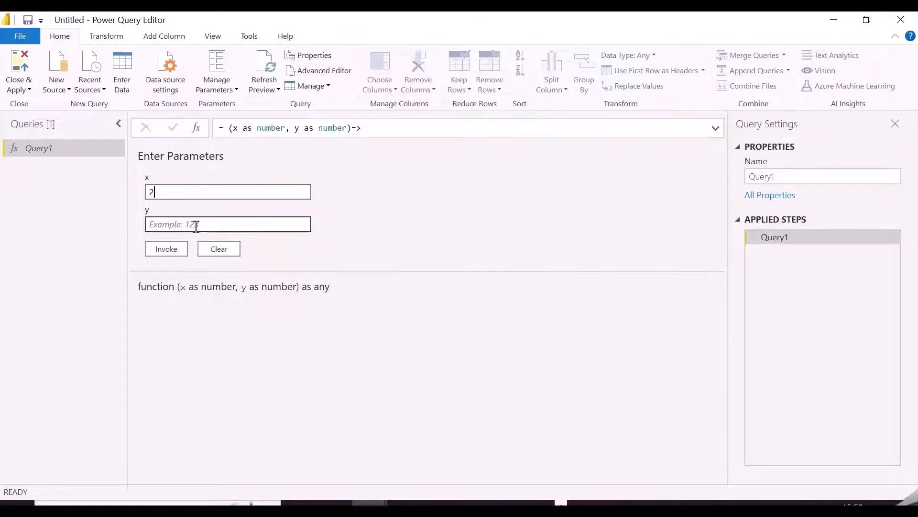
text(3)
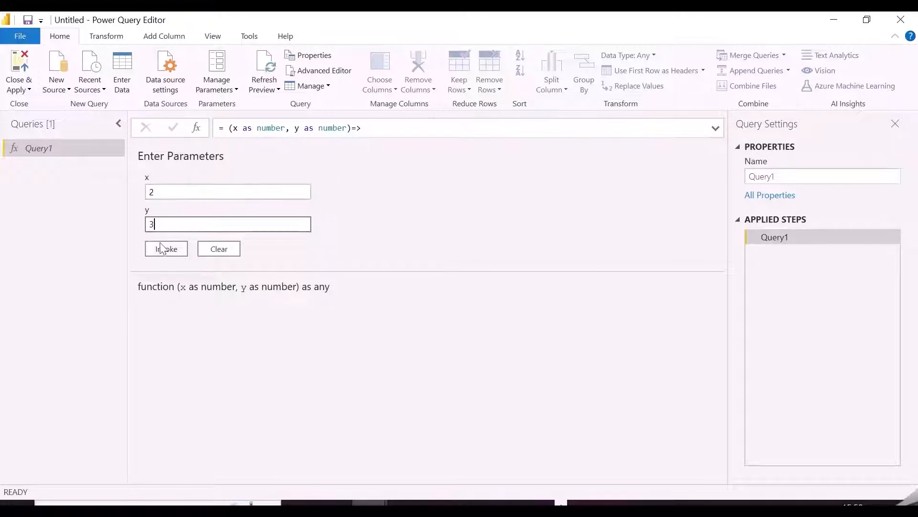
click(166, 248)
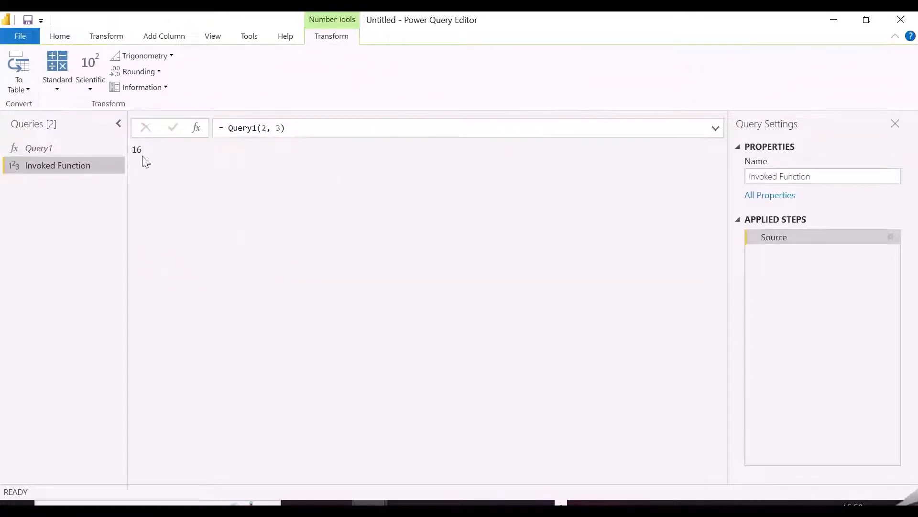
mouse_move(139, 164)
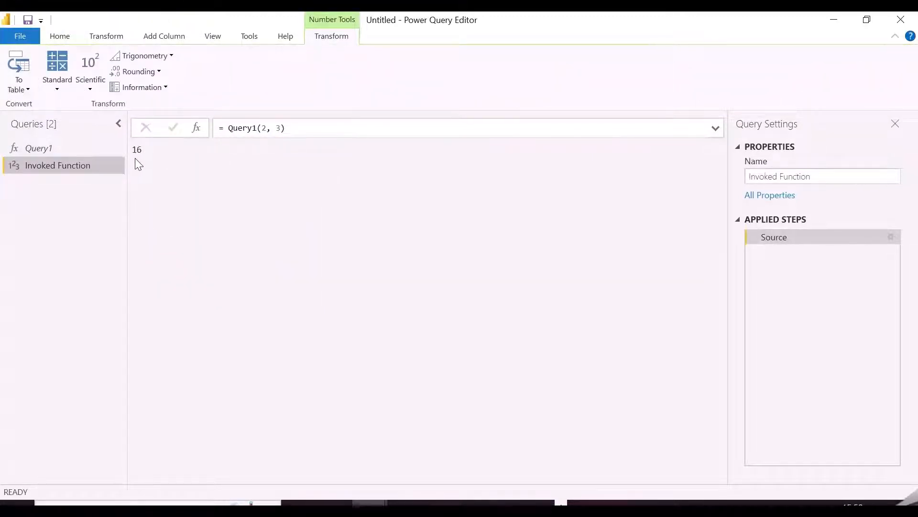
right_click(58, 165)
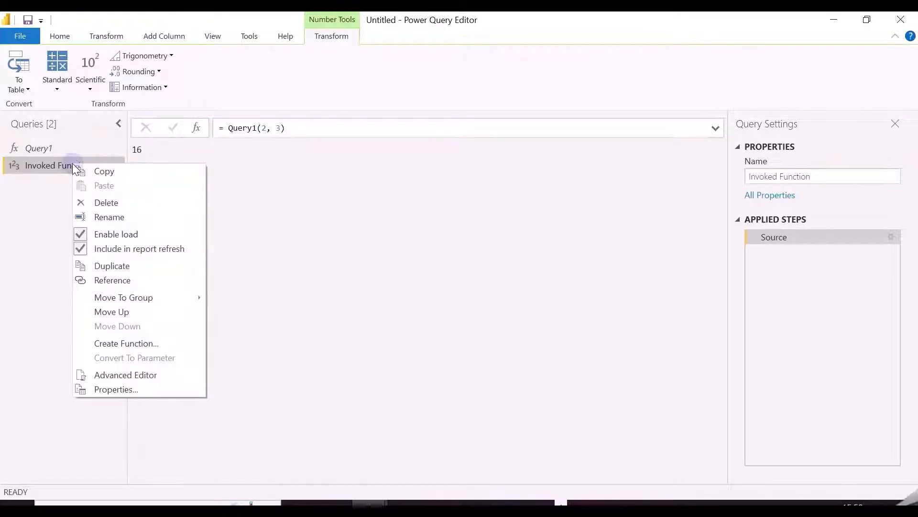
- Delete the Invoked Function query and return to the Query1 function
click(106, 202)
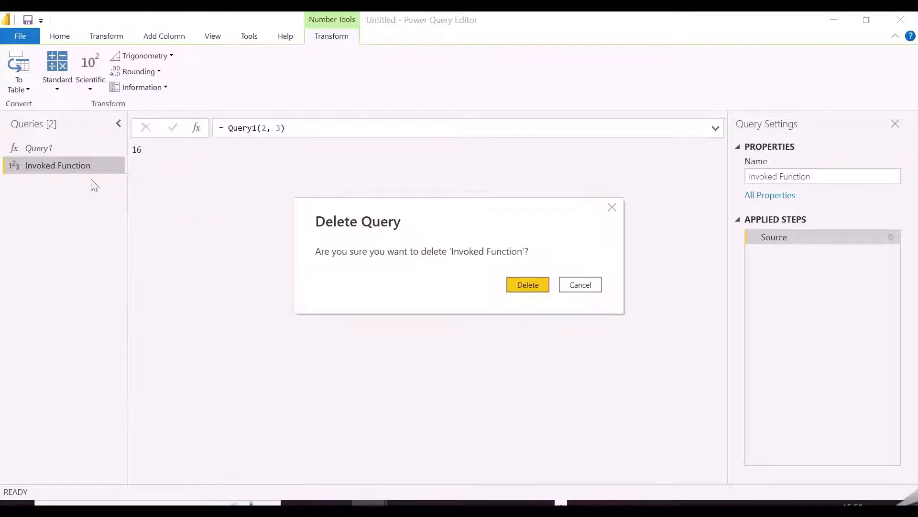
click(527, 284)
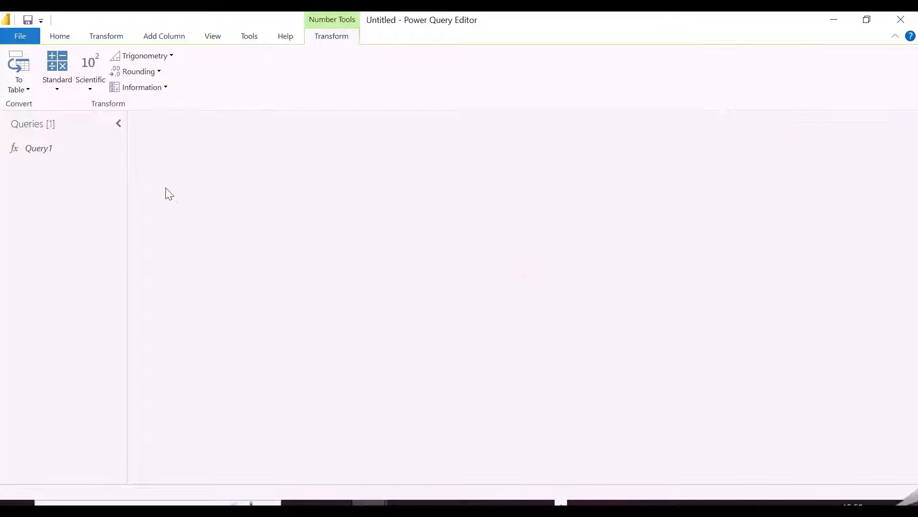
click(38, 147)
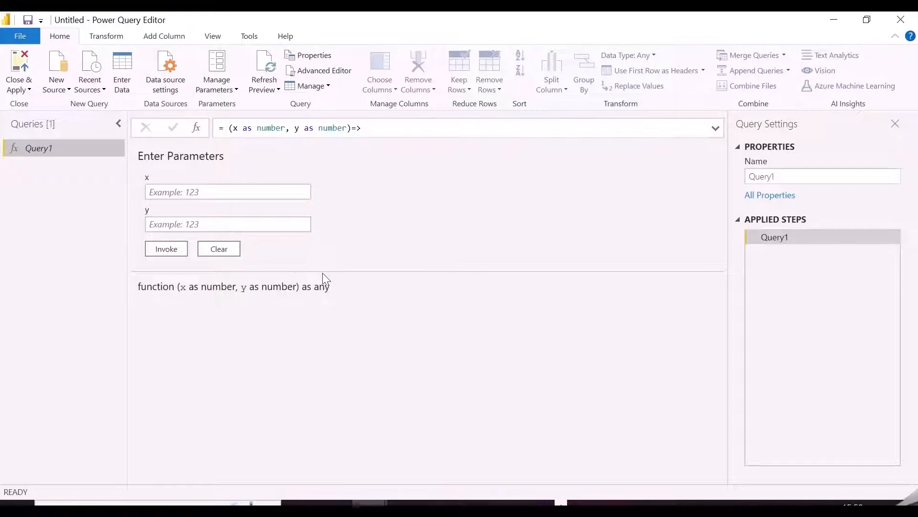
- Enter a Calculations table with columns x (1-5) and y (11, 112, 12, 34, 54)
click(122, 70)
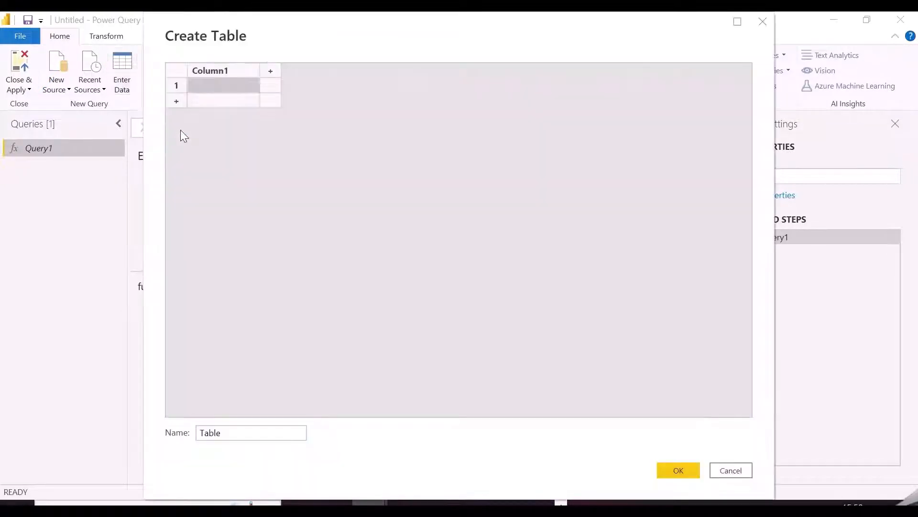
text(x)
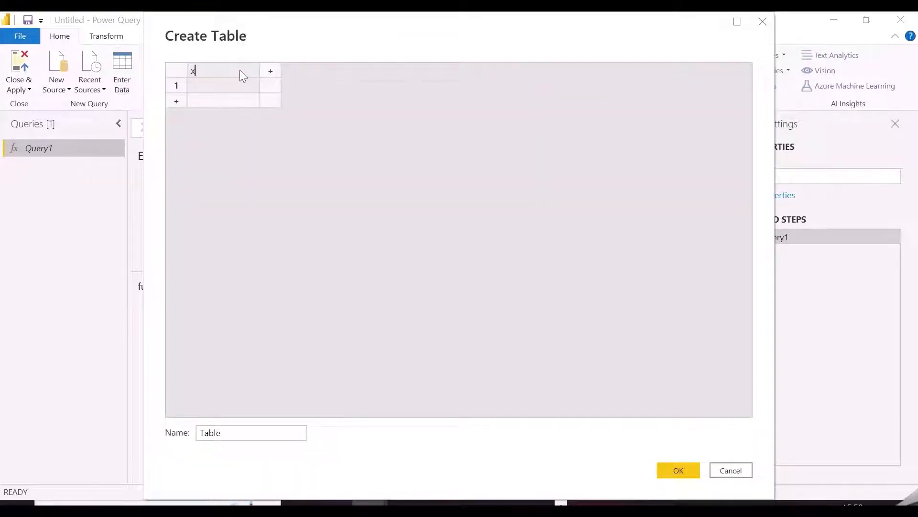
click(270, 71)
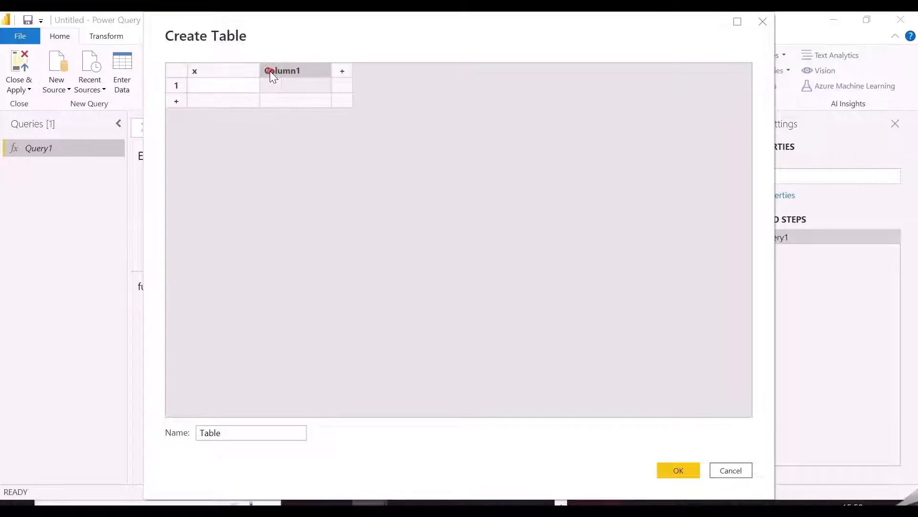
text(y)
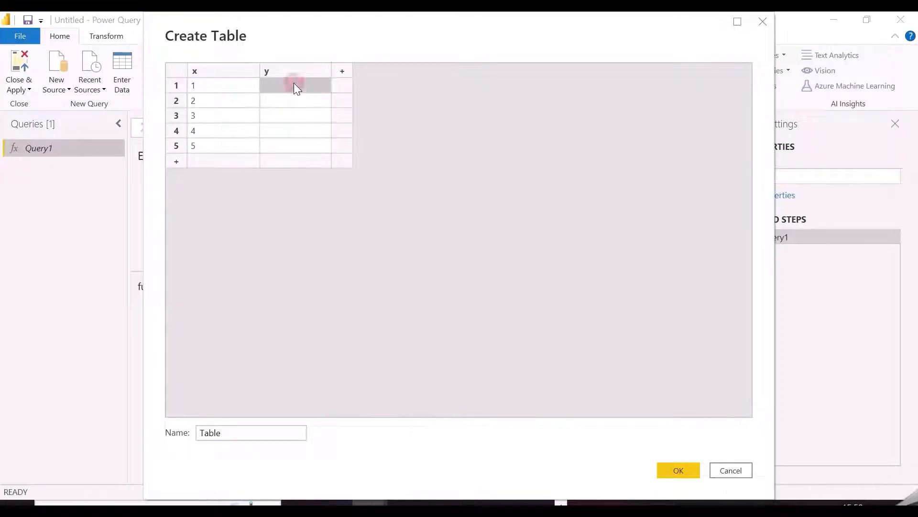
text(112)
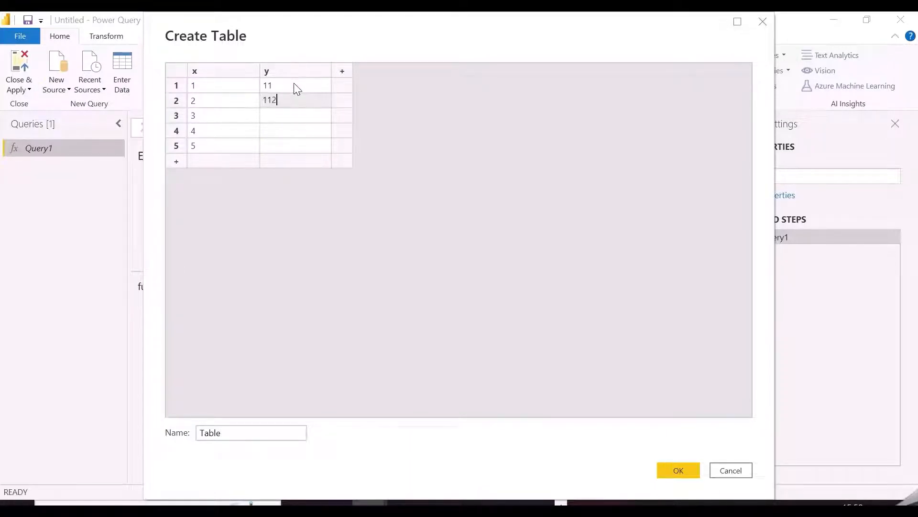
text(34)
click(250, 432)
text(Calculatio)
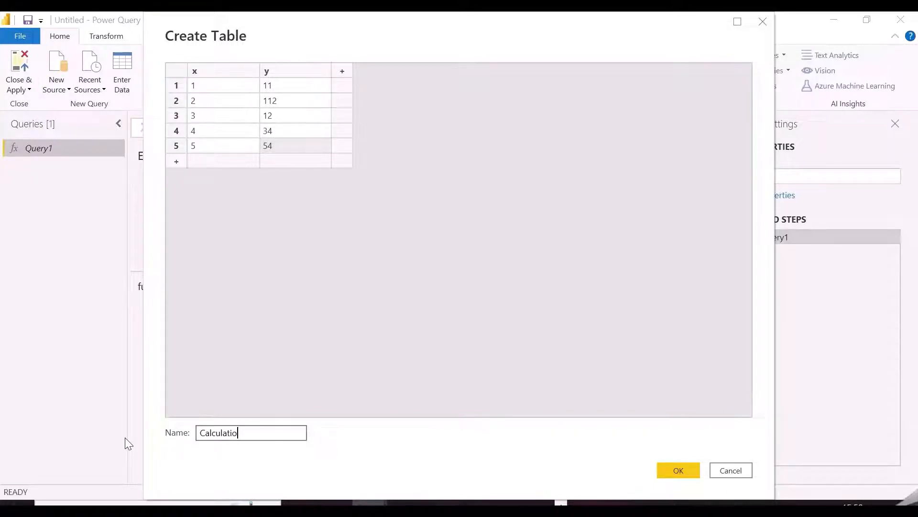
click(678, 469)
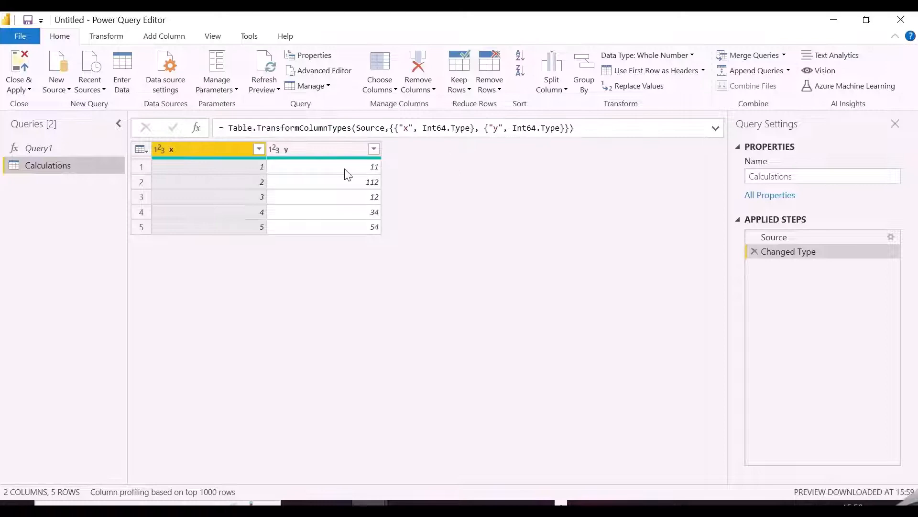
- Review Query1's code unchanged, then return to the Calculations table's Add Column options
click(164, 35)
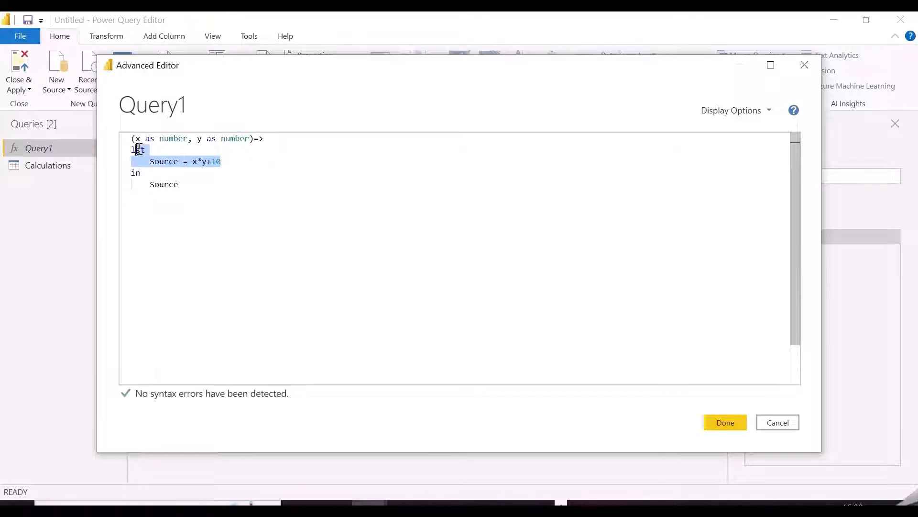
click(222, 162)
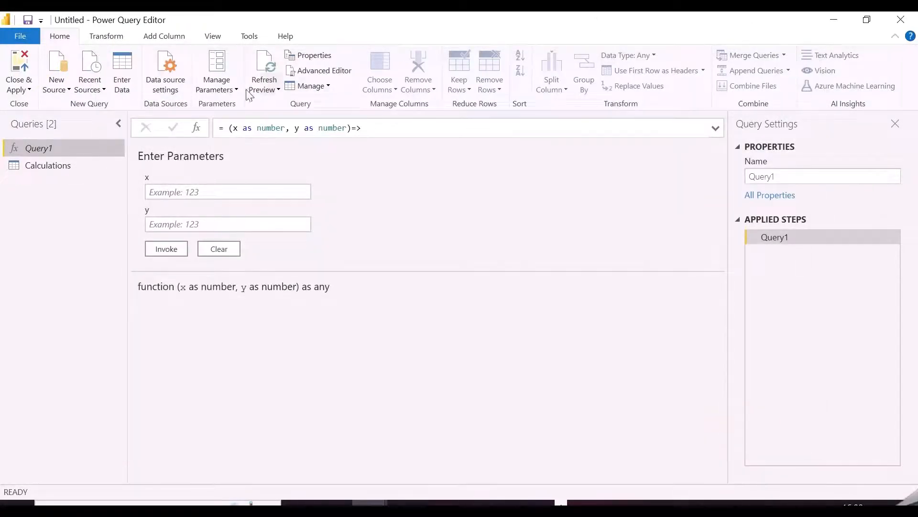
click(47, 165)
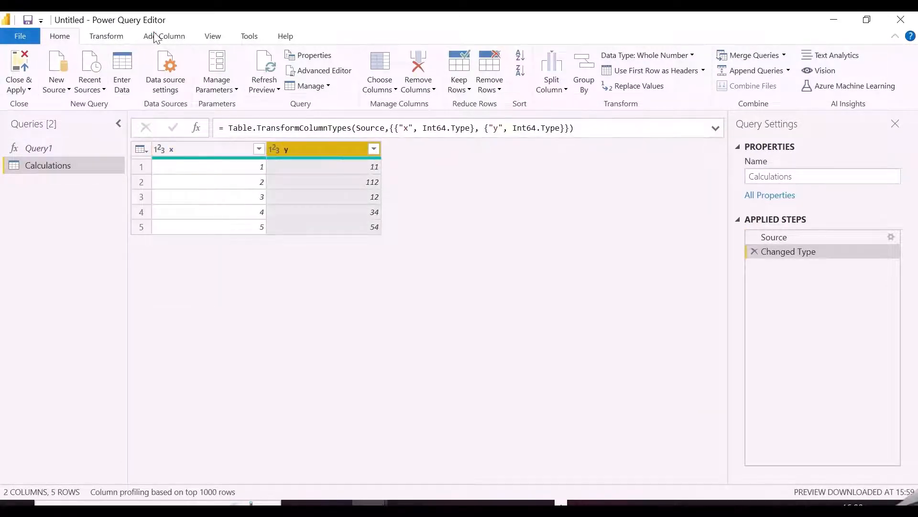
click(164, 36)
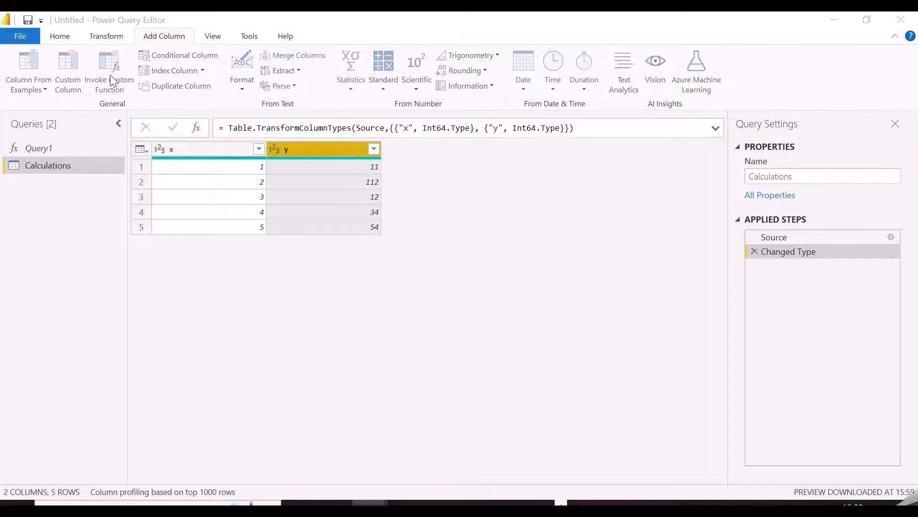
- Invoke custom function Query1 on Calculations with arguments mapped to columns x and y
click(109, 70)
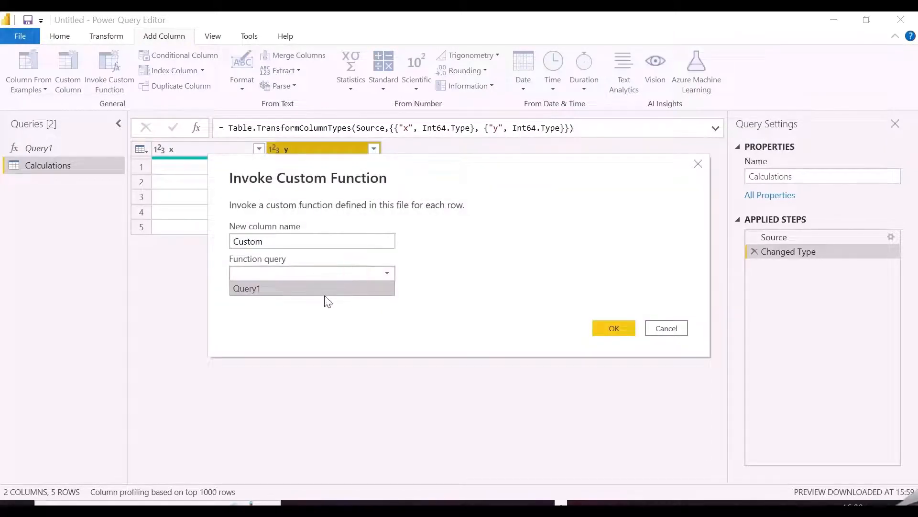
click(247, 288)
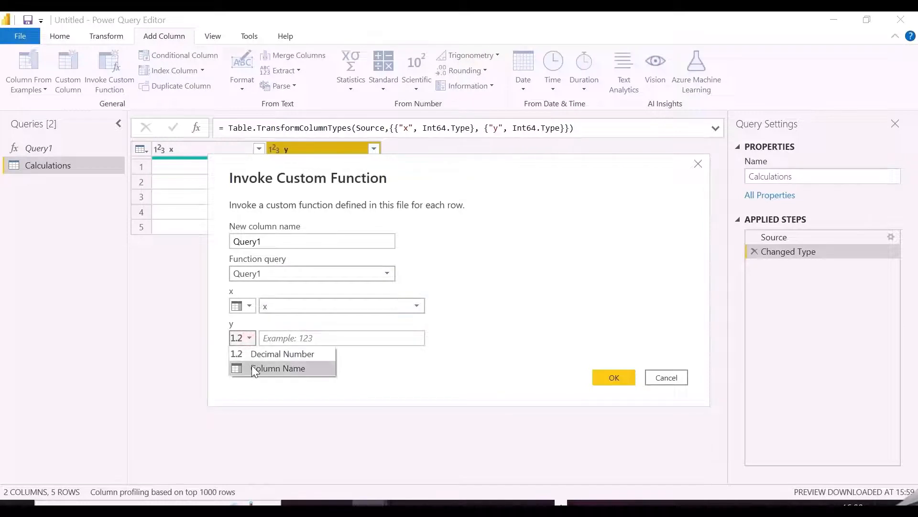
click(279, 368)
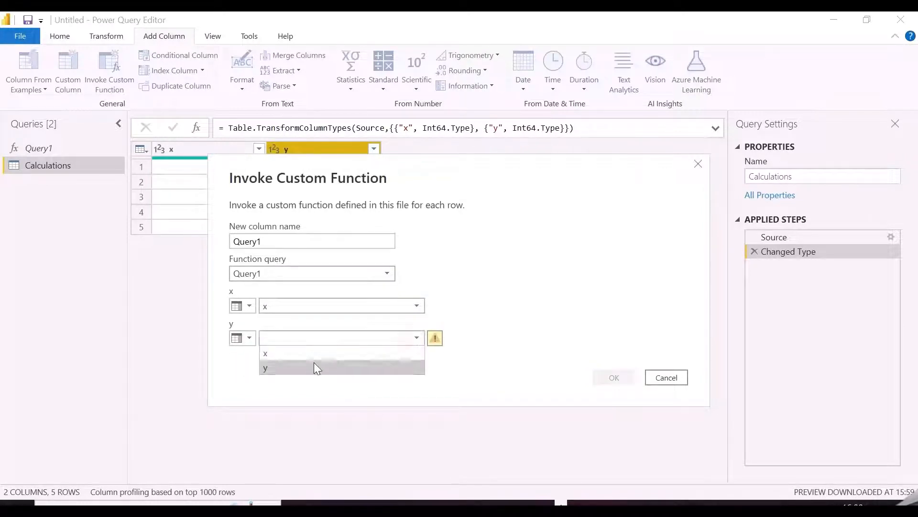
click(613, 378)
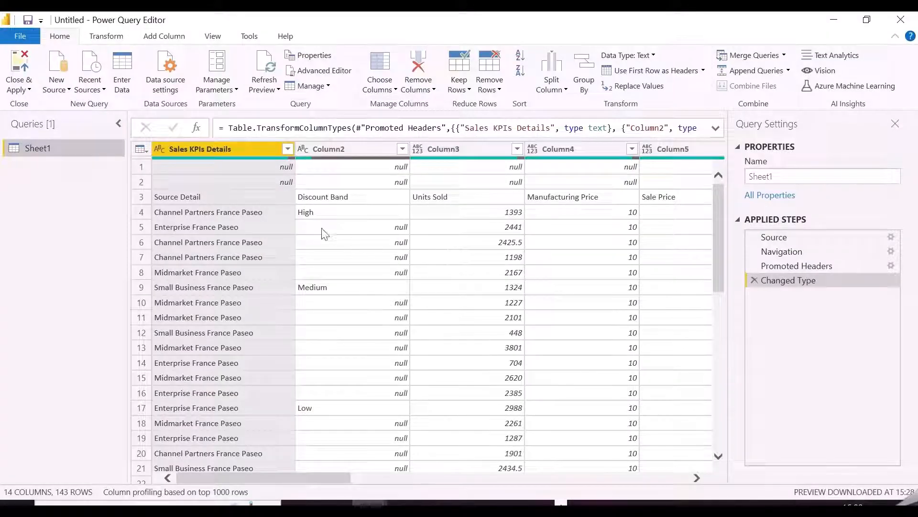
mouse_move(262, 221)
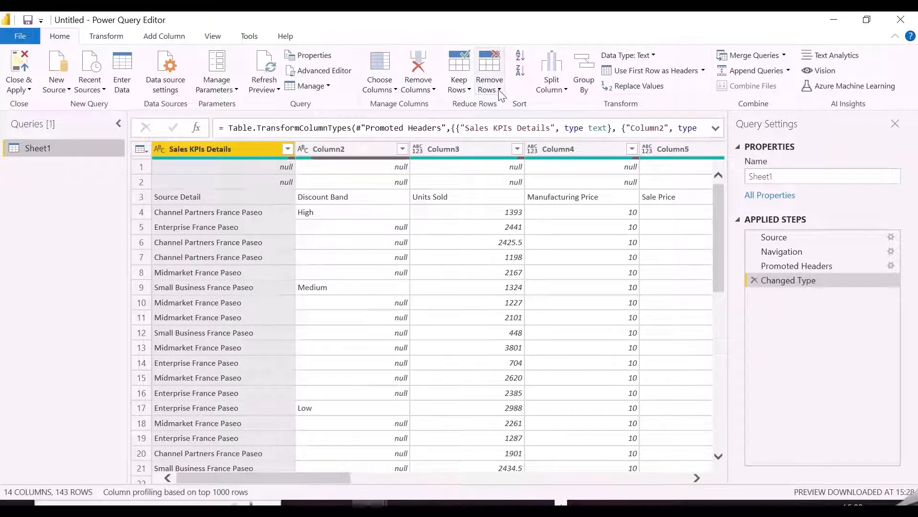
- Remove the top 2 rows of the sales sheet and fill Discount Band down
click(489, 70)
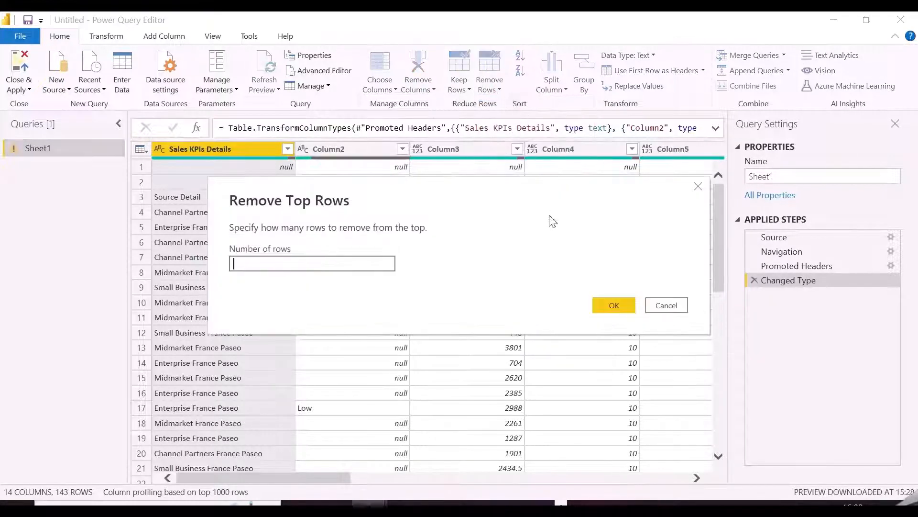
text(2)
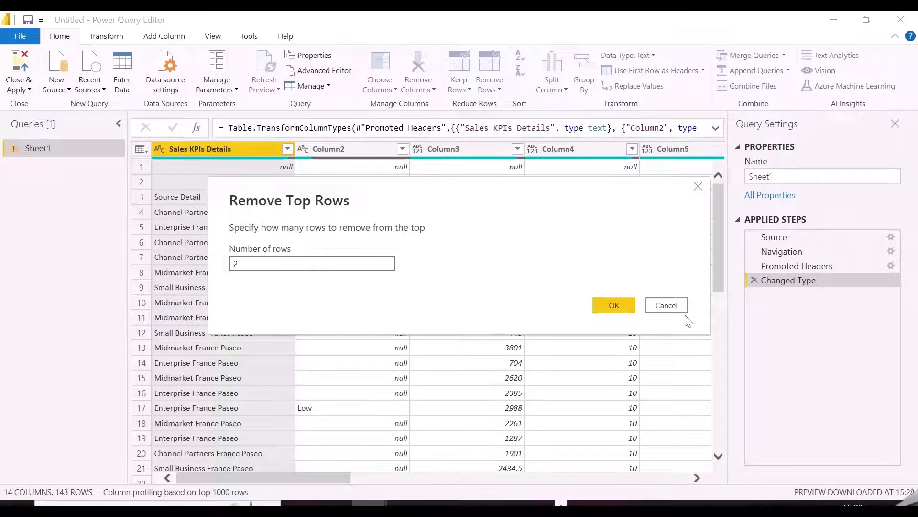
click(613, 305)
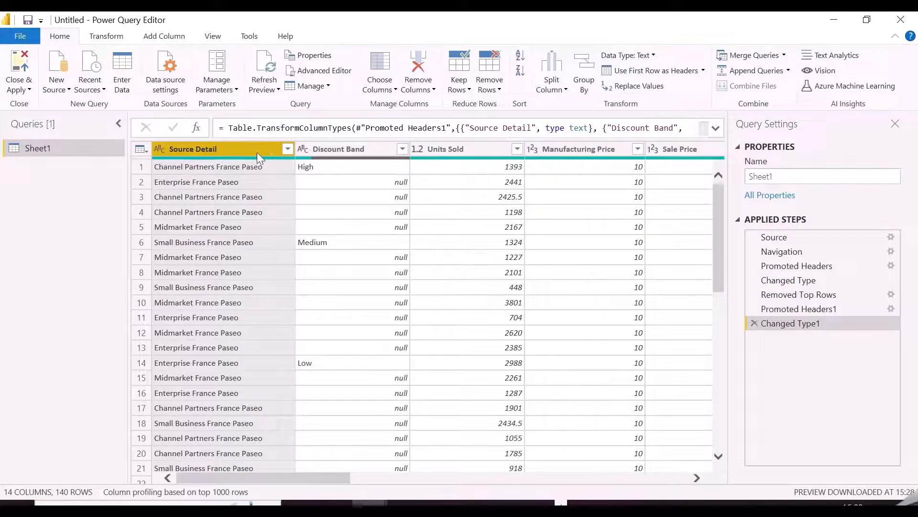
right_click(339, 148)
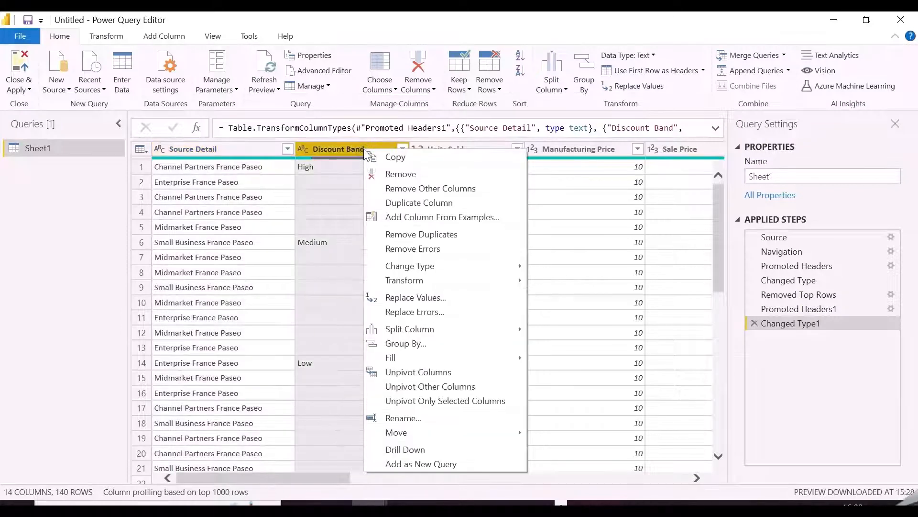
mouse_move(404, 280)
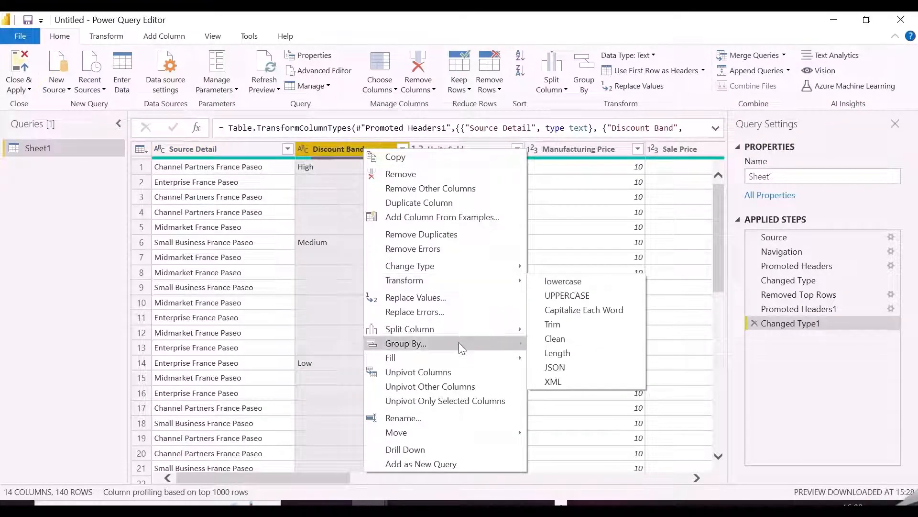
click(390, 357)
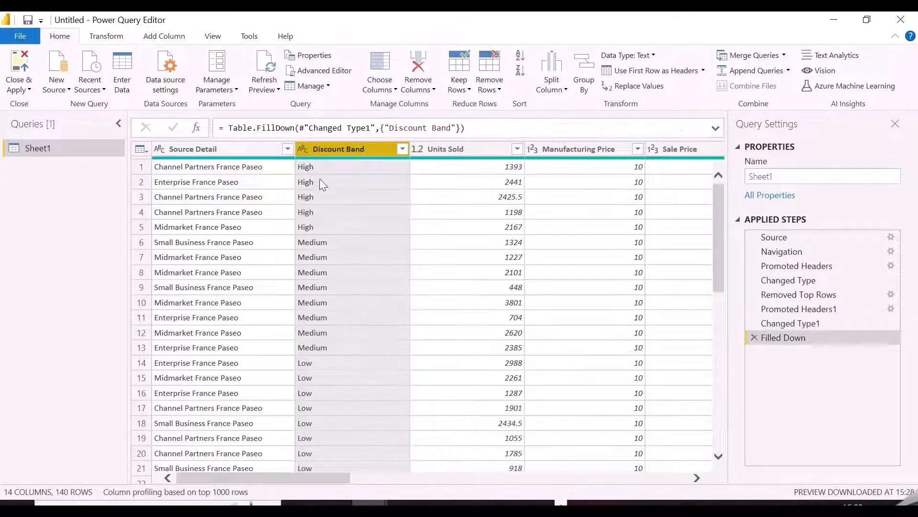
- Split Source Detail at the right-most space twice into channel, France and Paseo columns
right_click(193, 149)
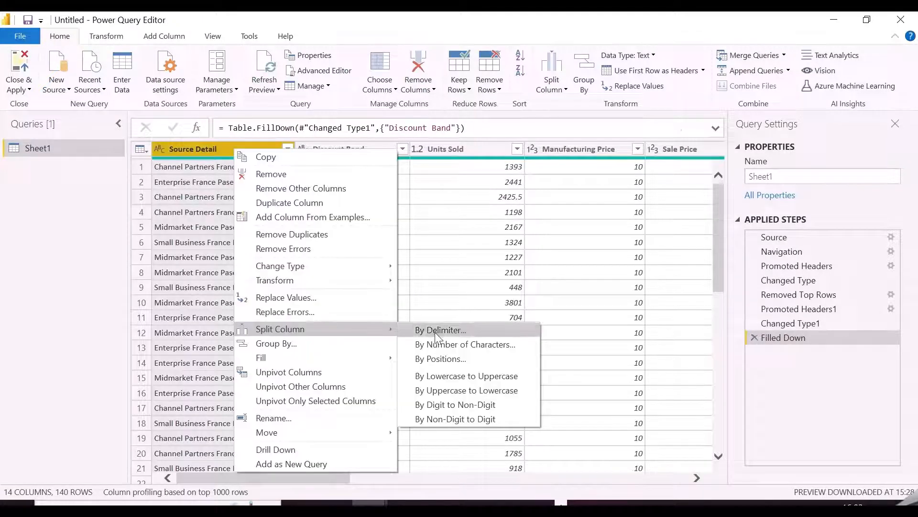
click(440, 329)
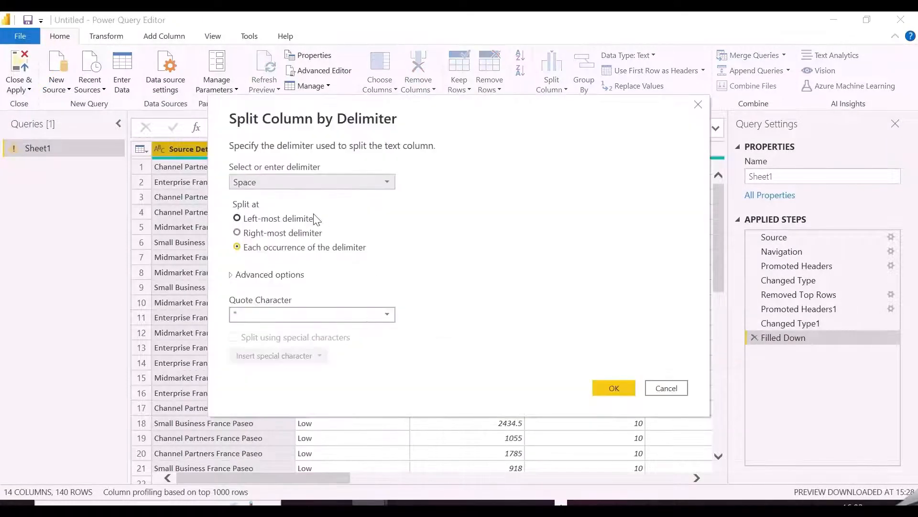
click(613, 388)
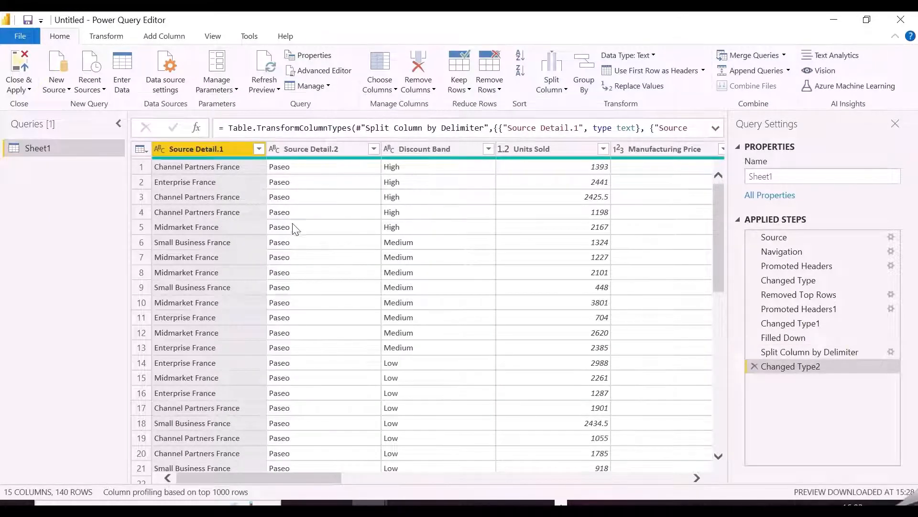
click(196, 148)
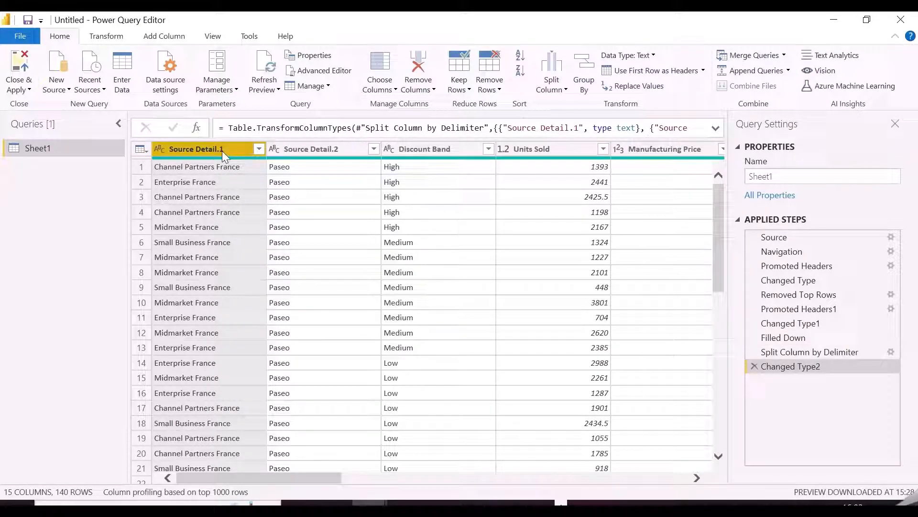
right_click(197, 149)
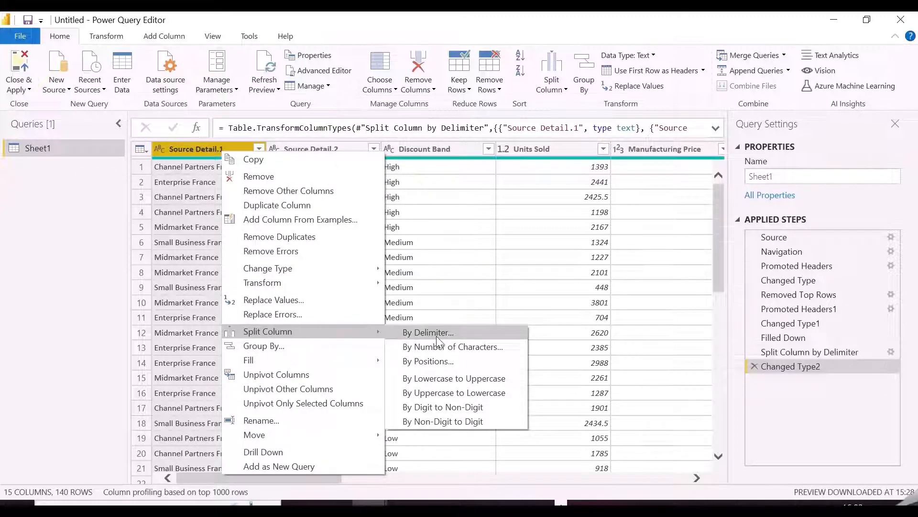
click(429, 332)
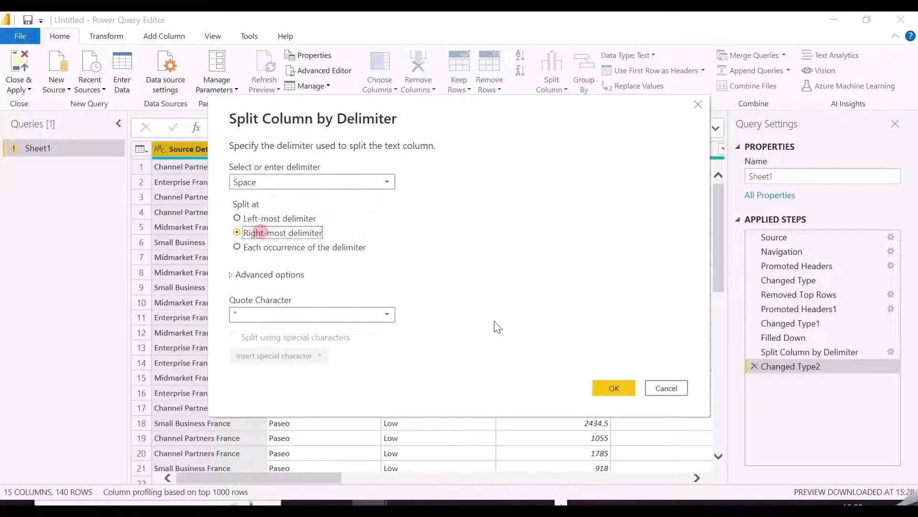
click(613, 388)
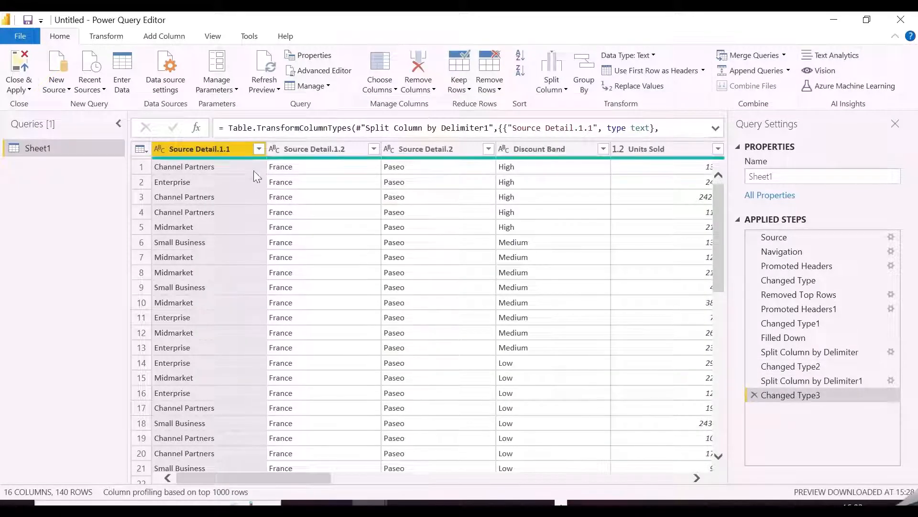
- Rename the three split columns to Channel, Country and Product
double_click(199, 148)
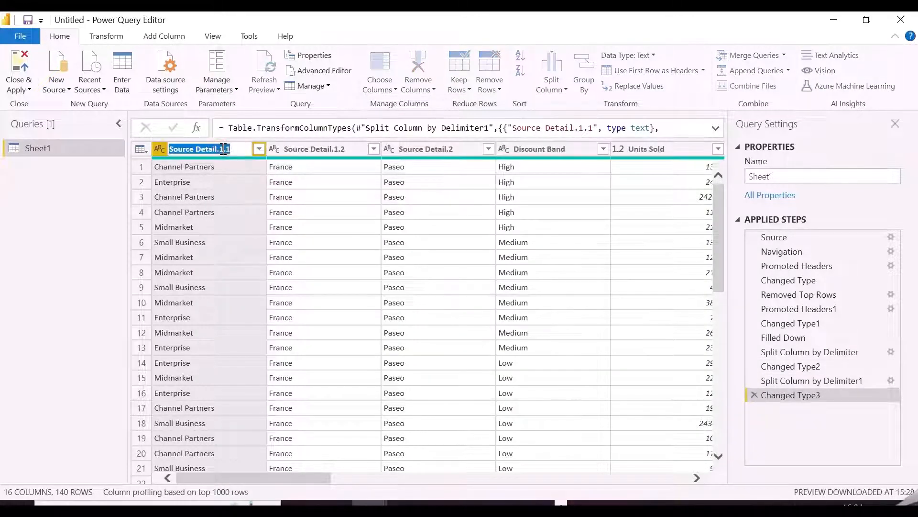
text(Channel)
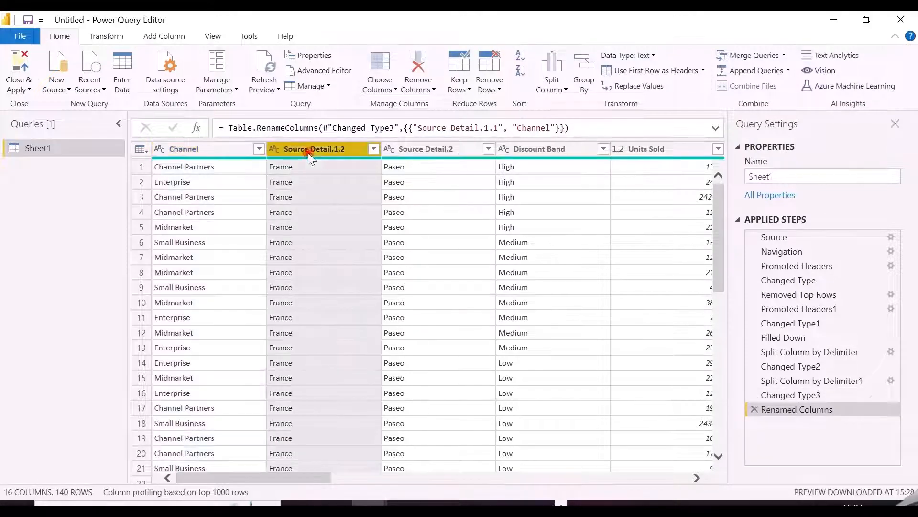
text(Country)
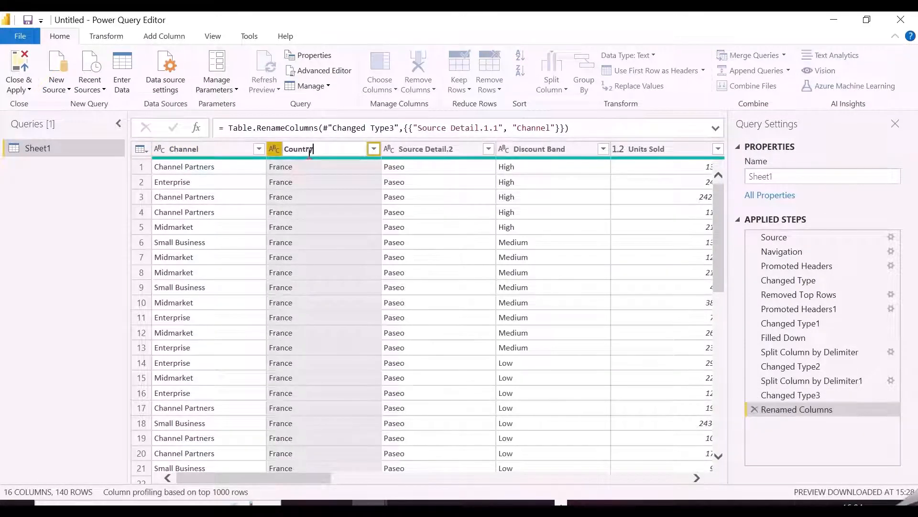
double_click(425, 148)
text(Product)
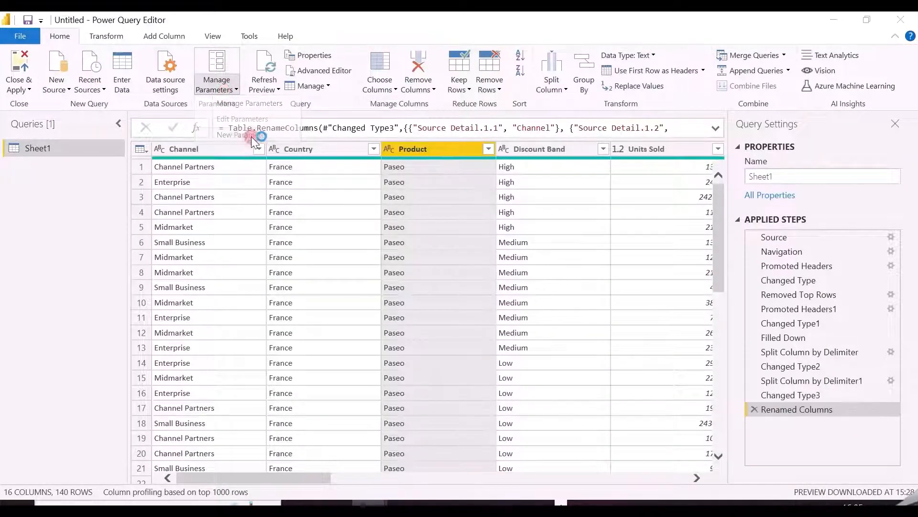
- Create a Source parameter and rewrite Sheet1's workbook file name as "&Source&" in Advanced Editor
click(216, 71)
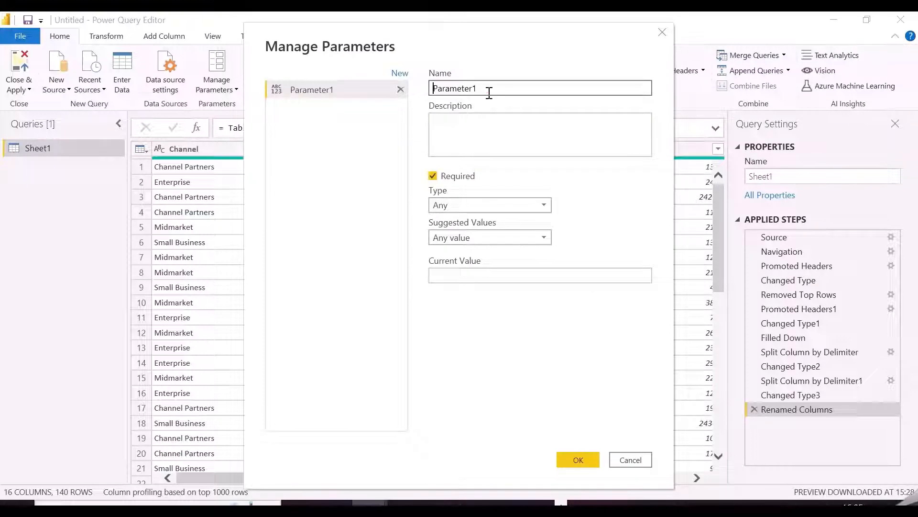
text(Source)
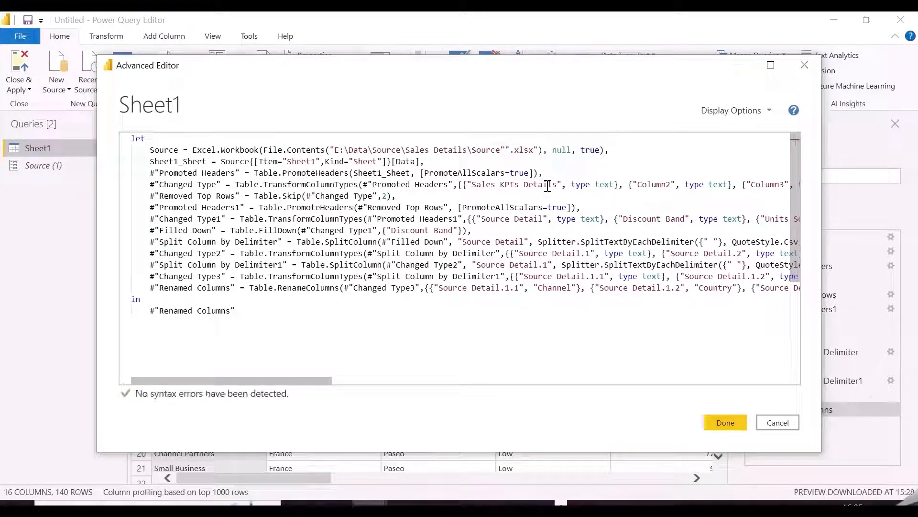
text(&Source&)
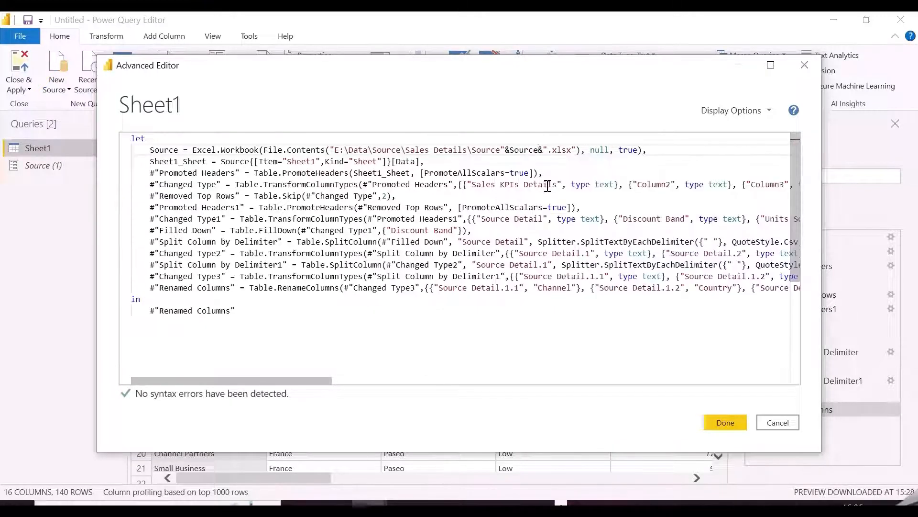
mouse_move(679, 354)
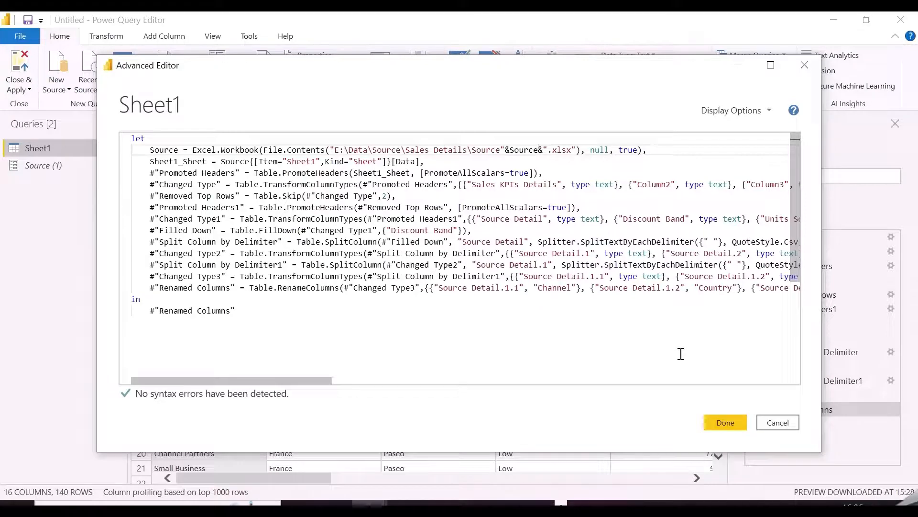
click(725, 422)
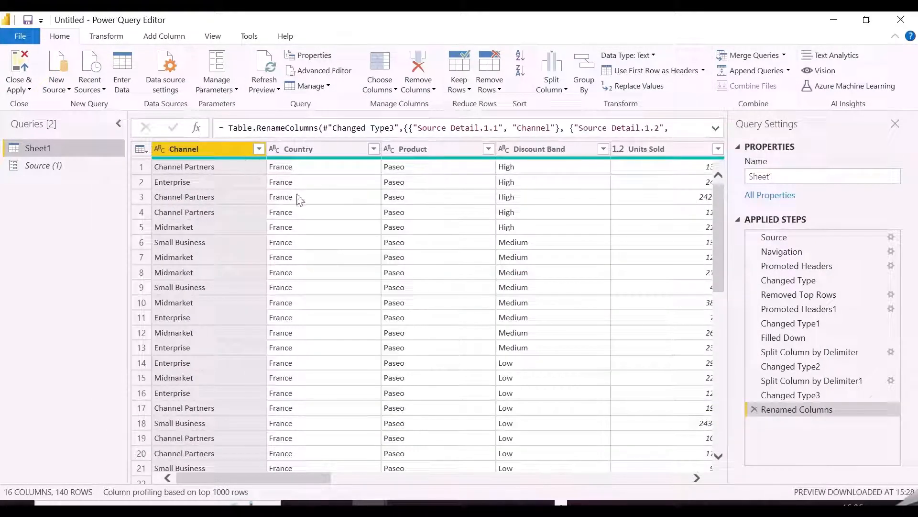
- Turn the Sheet1 query into a function named Transformed Data with a Source text parameter
right_click(37, 148)
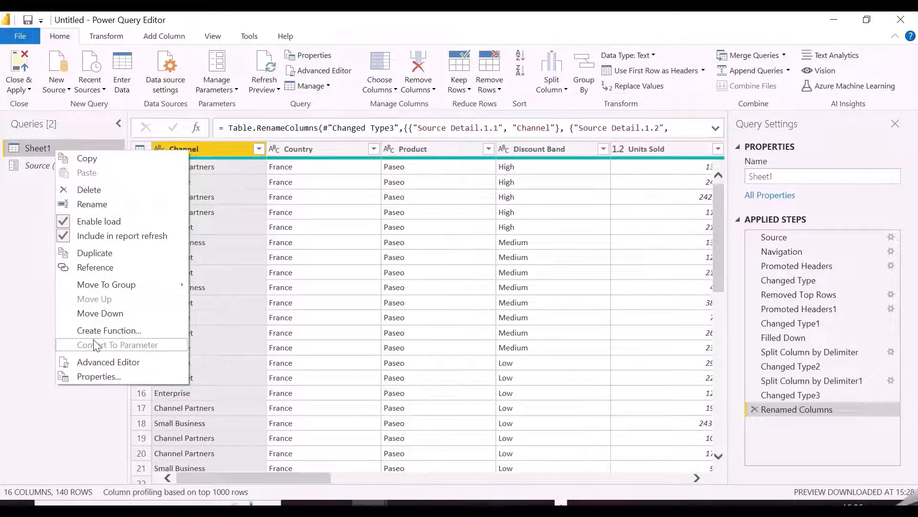
click(107, 330)
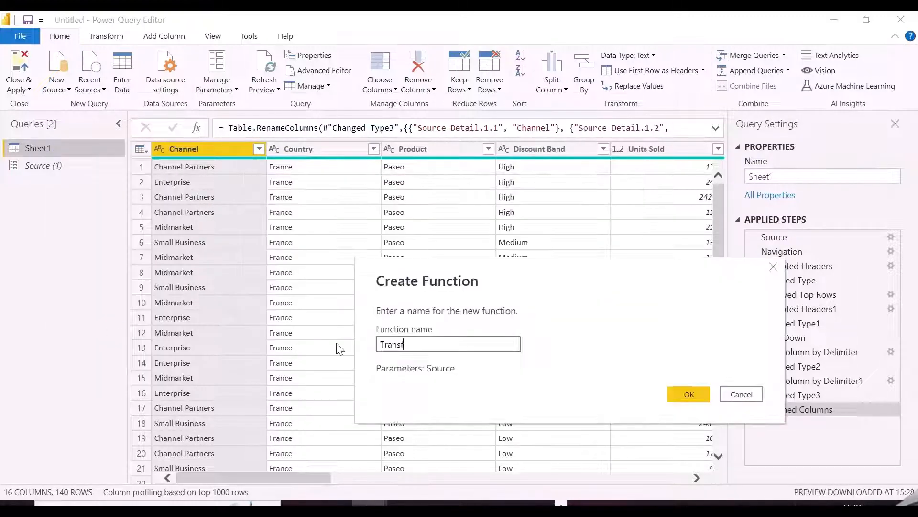
text(ormed Data)
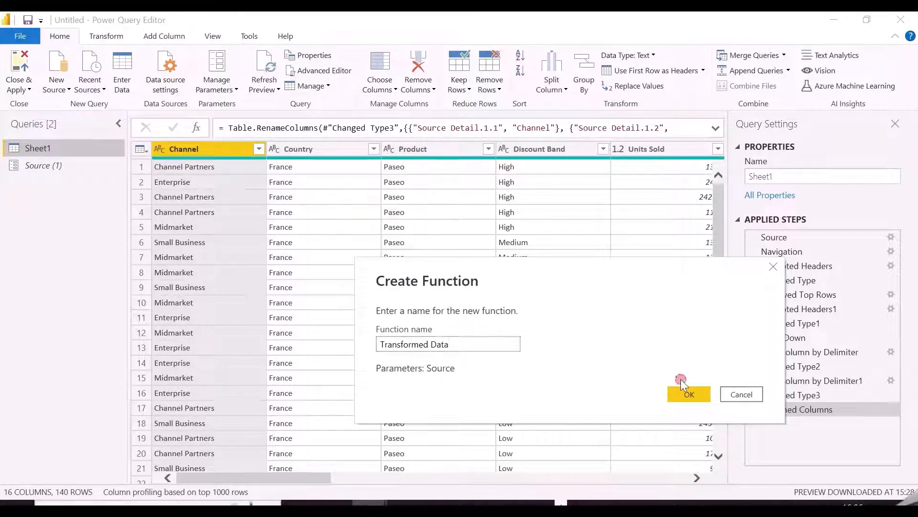
click(689, 394)
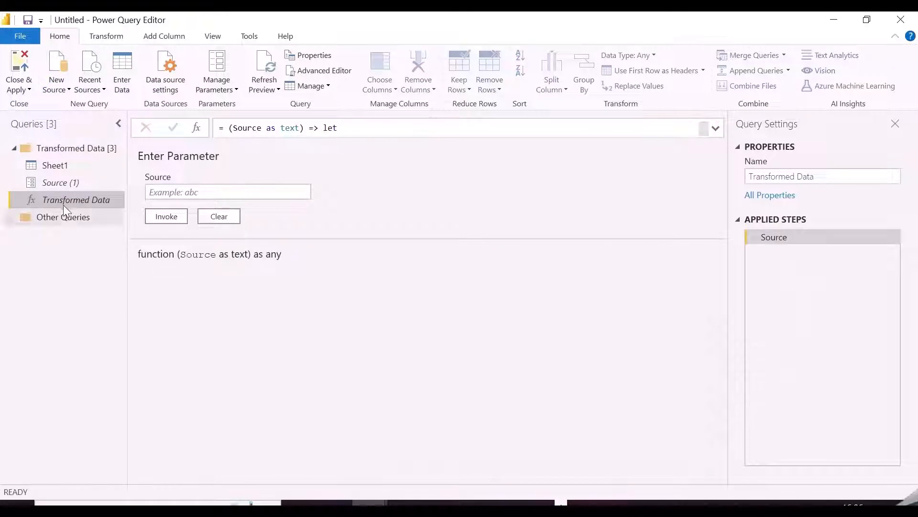
mouse_move(90, 206)
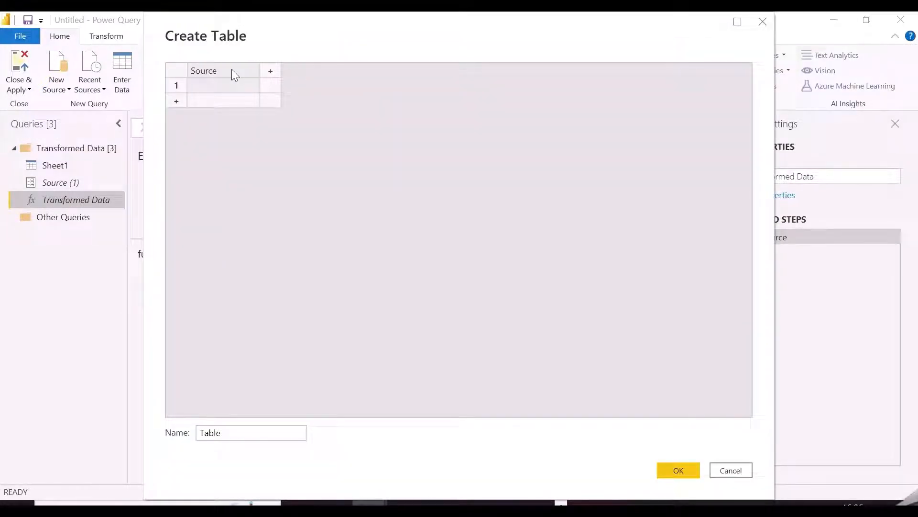
- Enter a Source column with values 1–4 as table All Countries and type it as Text
text(3)
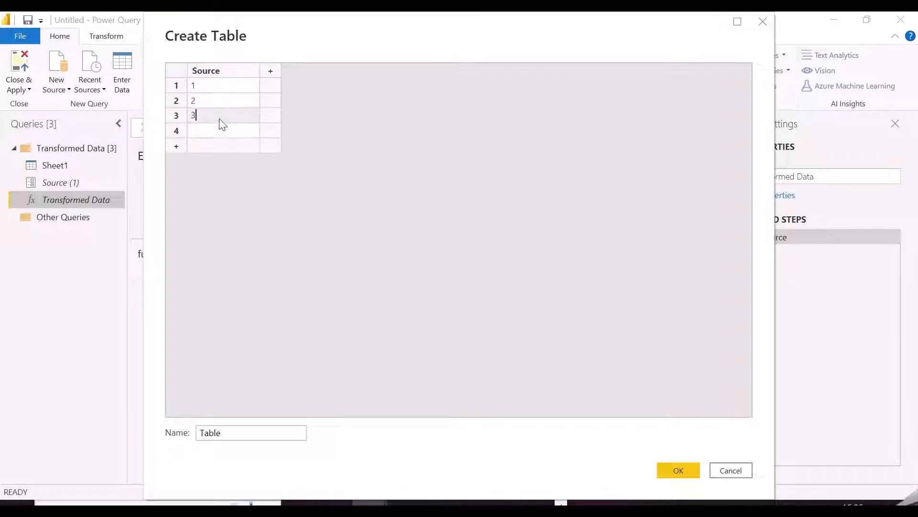
text(4)
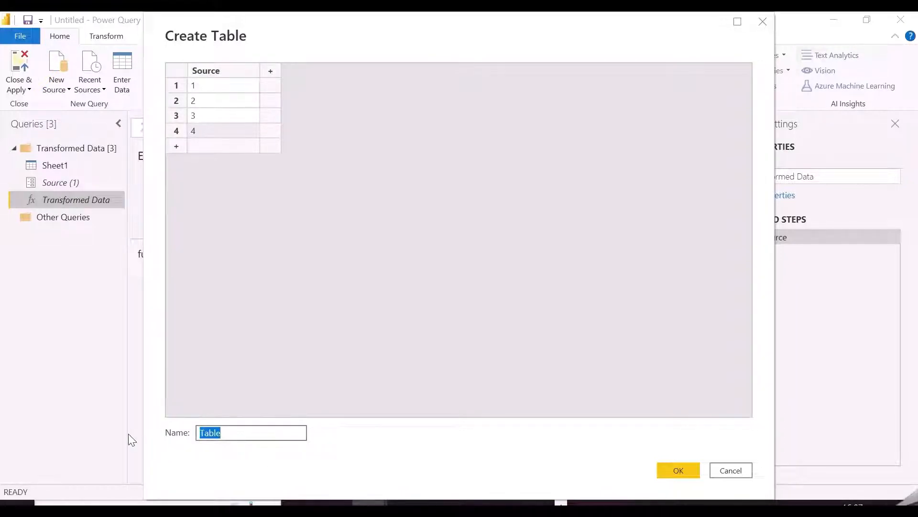
text(All Coun)
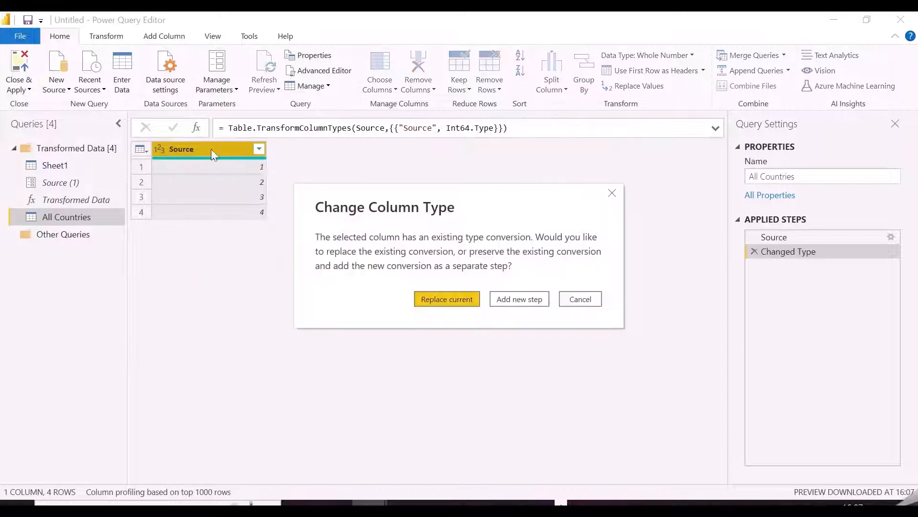
click(446, 299)
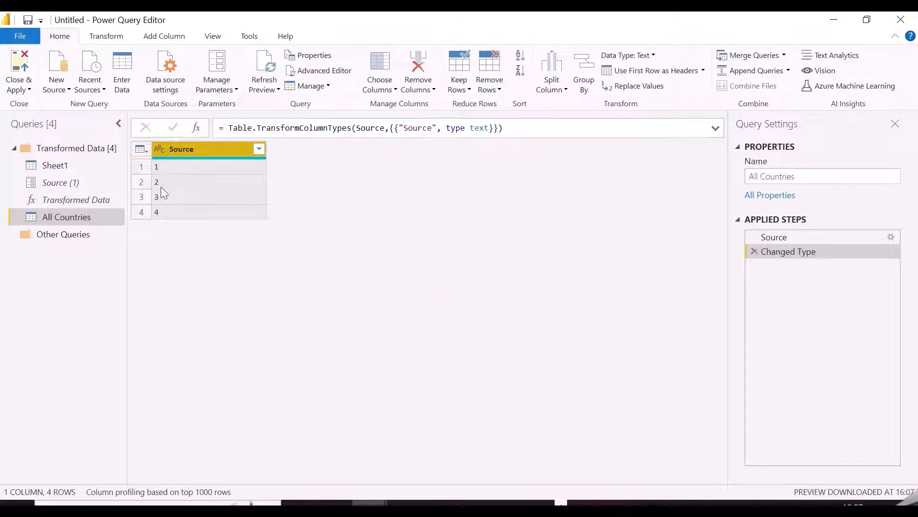
mouse_move(121, 73)
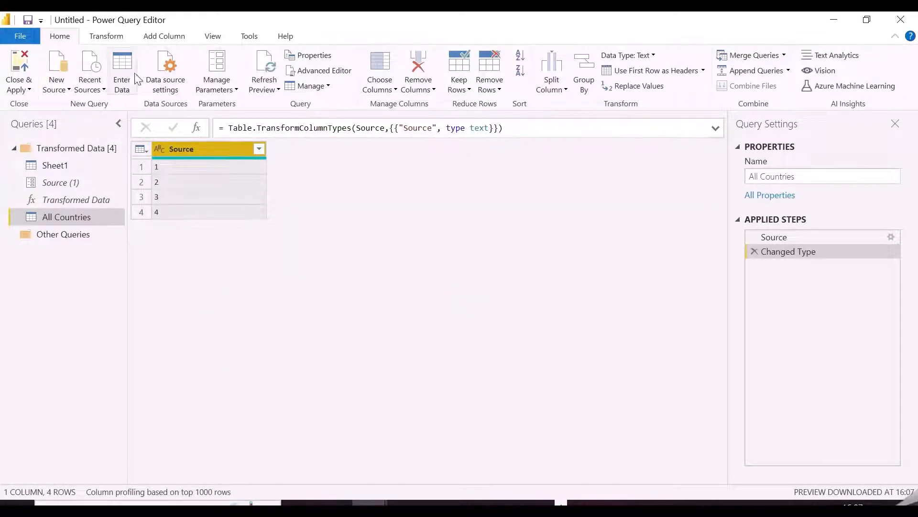
- Invoke the Transformed Data function on each Source value as a new column
click(165, 36)
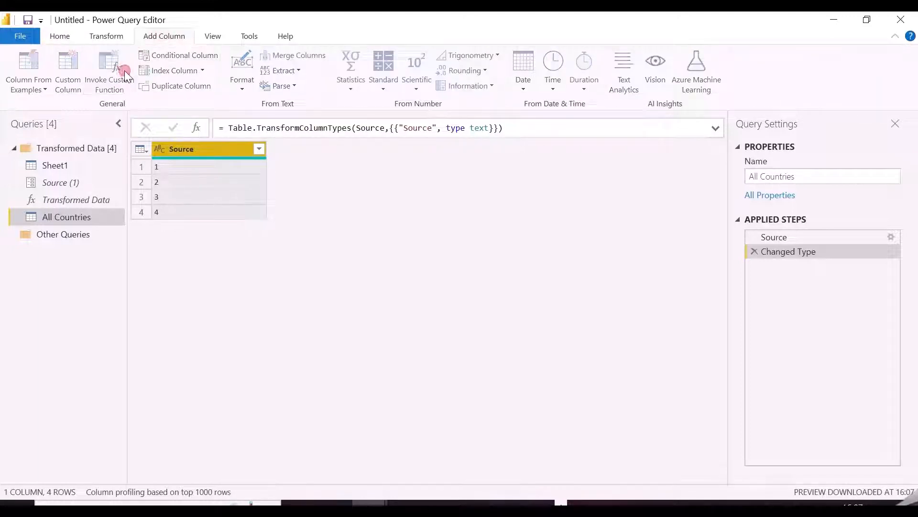
click(108, 70)
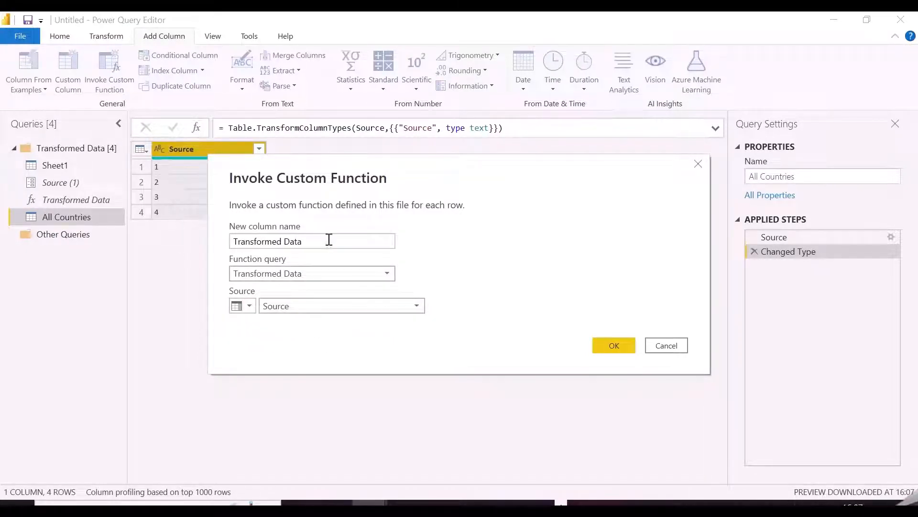
click(613, 345)
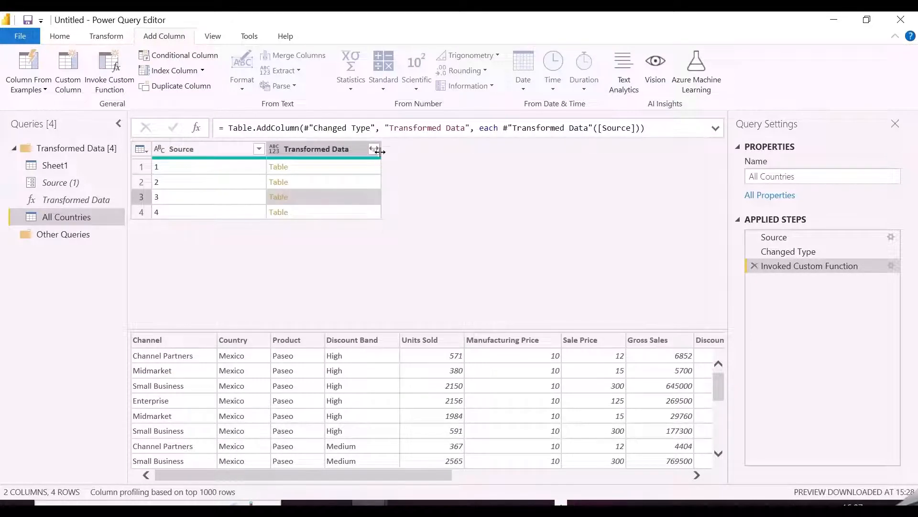
- Expand all columns of the nested Transformed Data tables and detect their data types
click(373, 149)
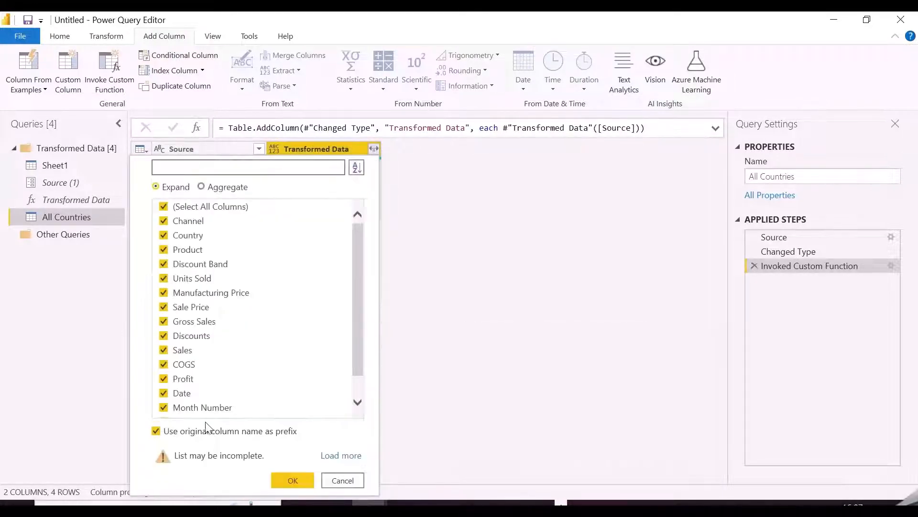
click(292, 480)
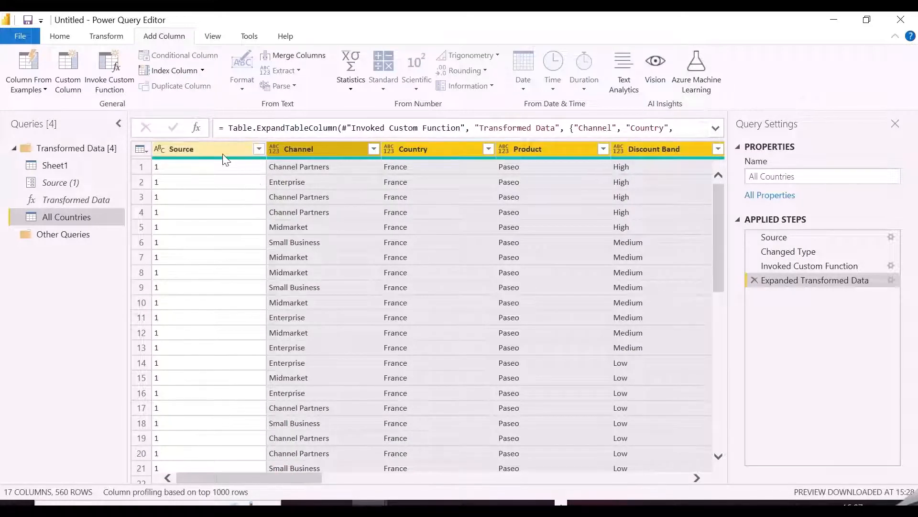
scroll(right, 3)
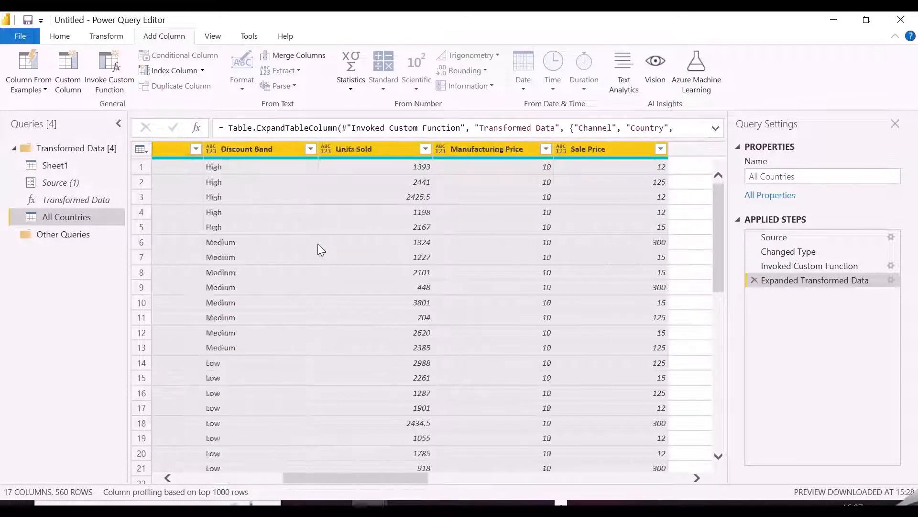
scroll(right, 3)
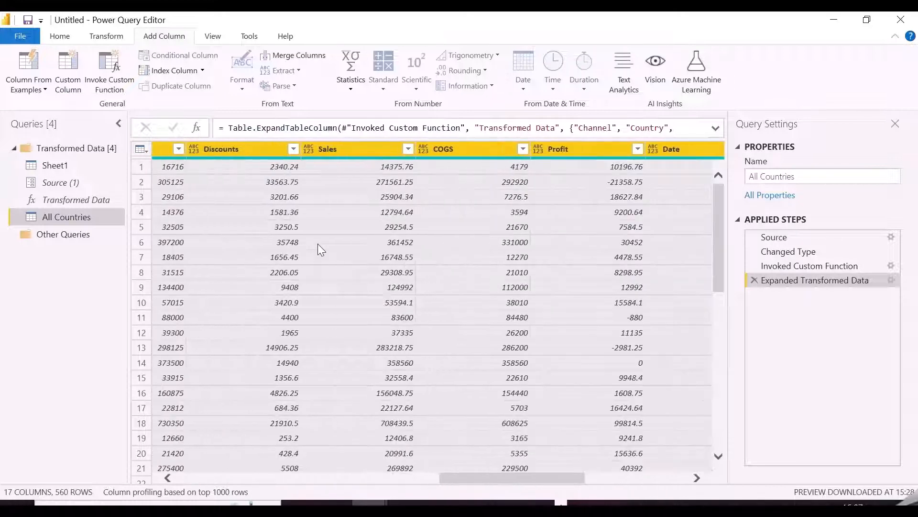
scroll(right, 3)
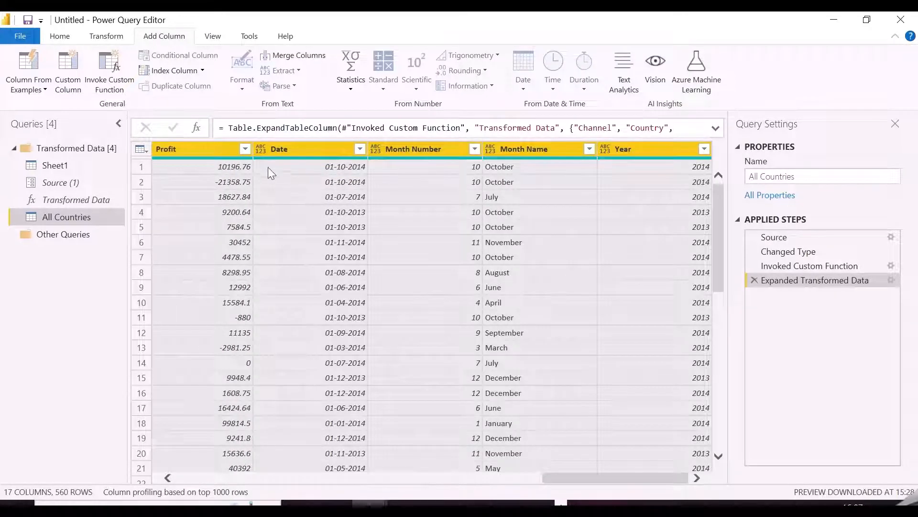
click(106, 36)
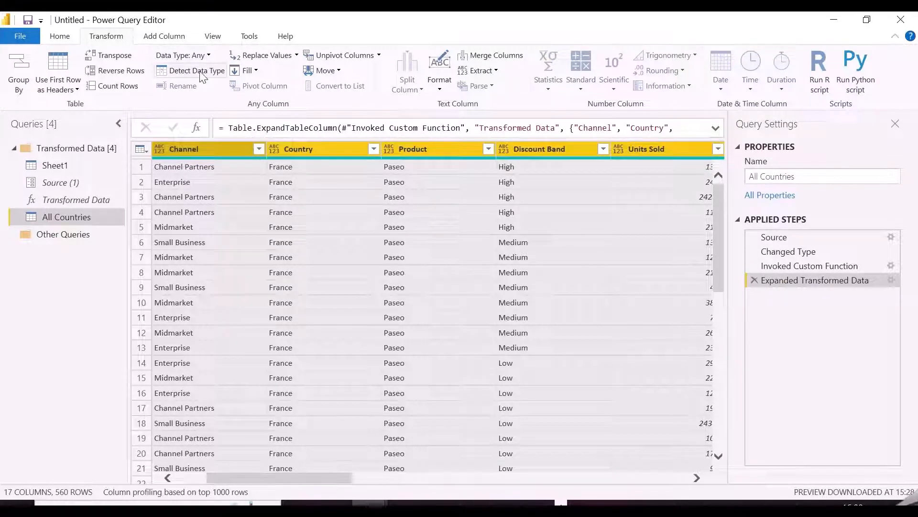
click(195, 71)
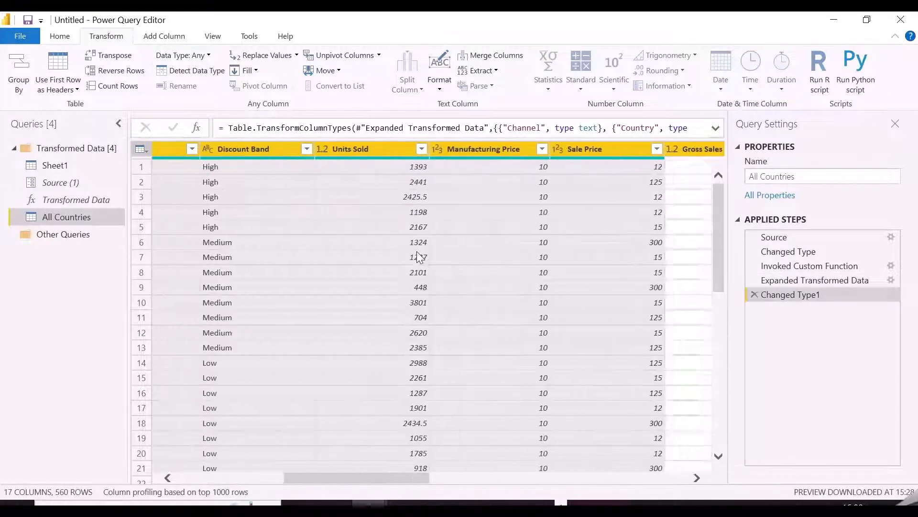
scroll(right, 3)
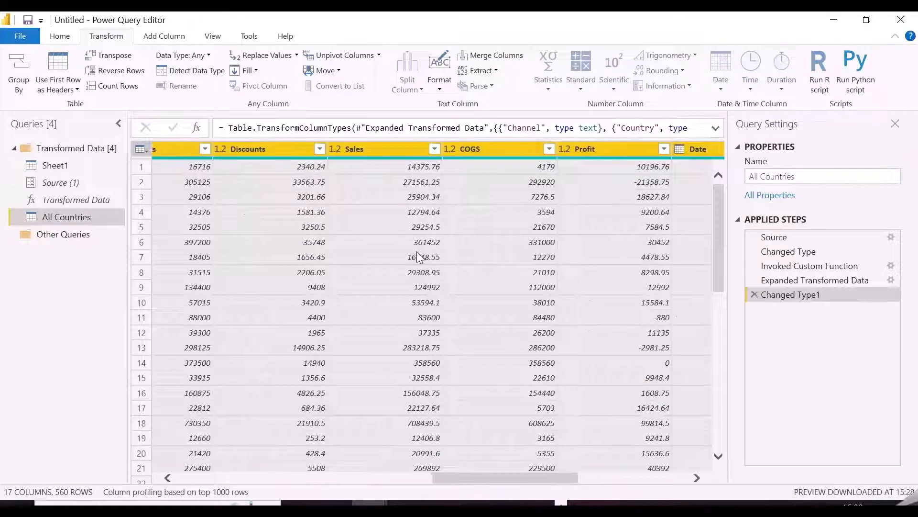
- Disable load on Sheet1 and Close & Apply to load All Countries into Power BI
right_click(55, 165)
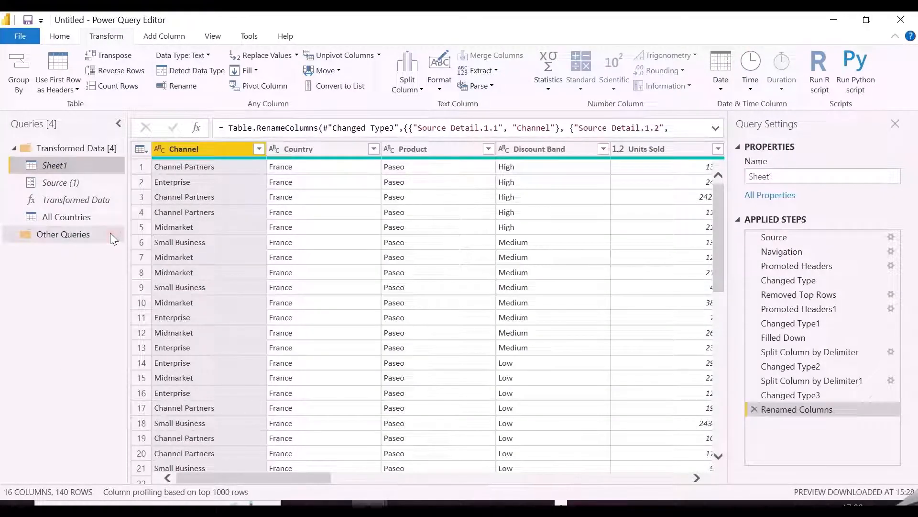
mouse_move(58, 32)
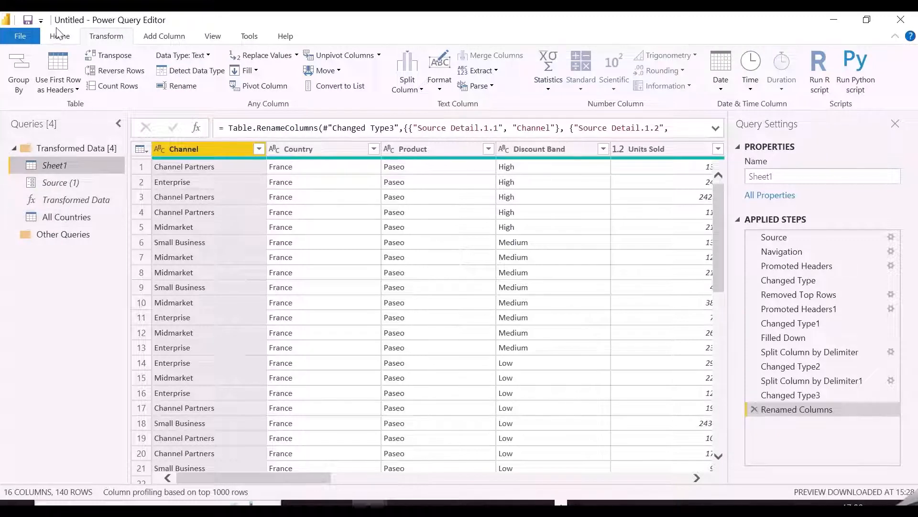
click(59, 36)
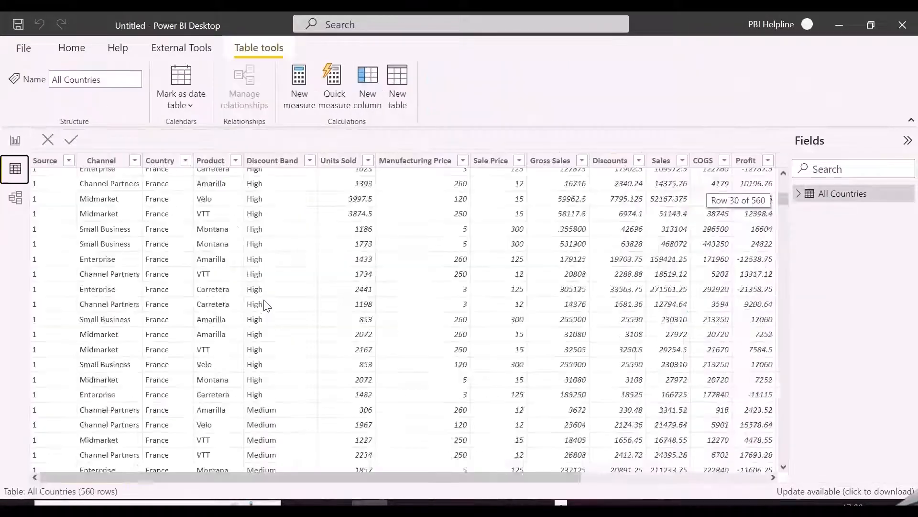
- Scroll through the loaded All Countries table to check the France, Germany and Mexico rows
scroll(down, 3)
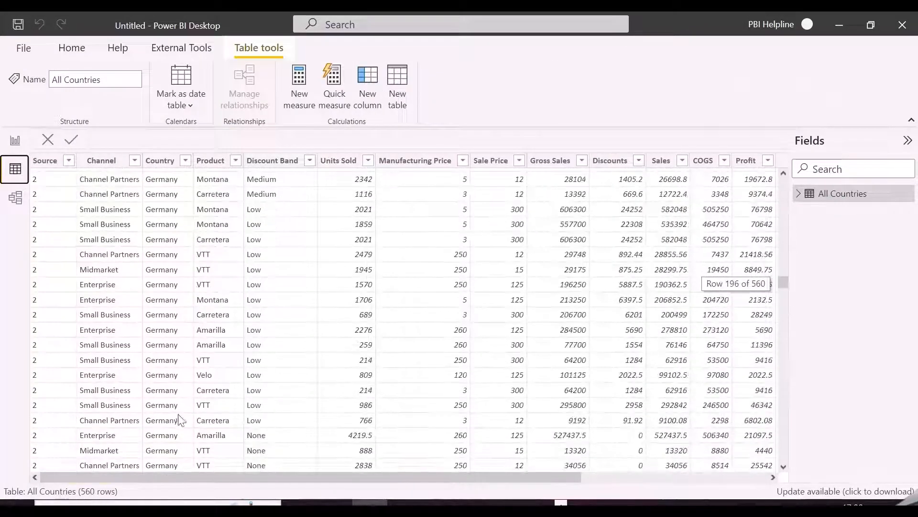
scroll(down, 3)
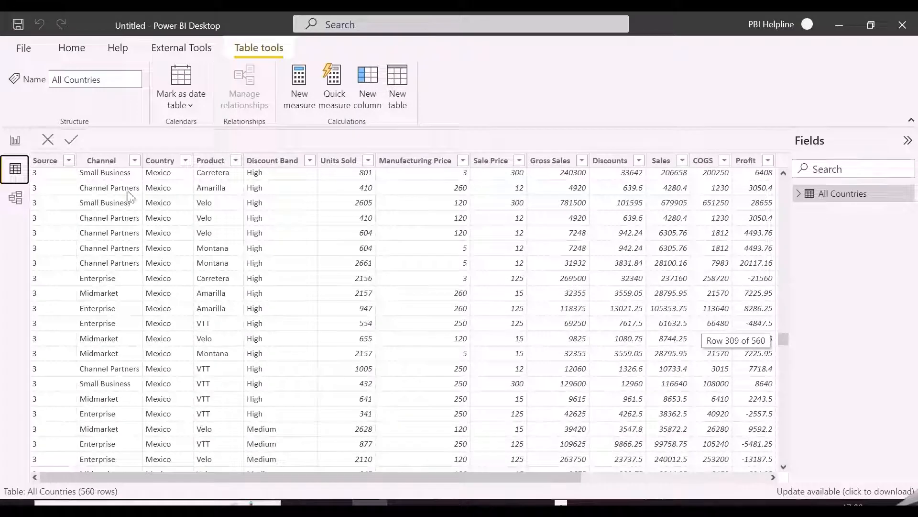
mouse_move(14, 140)
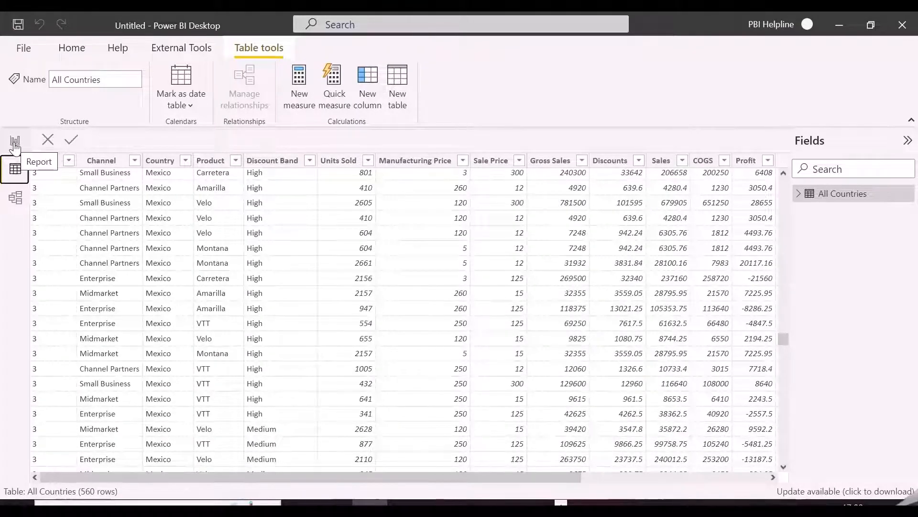